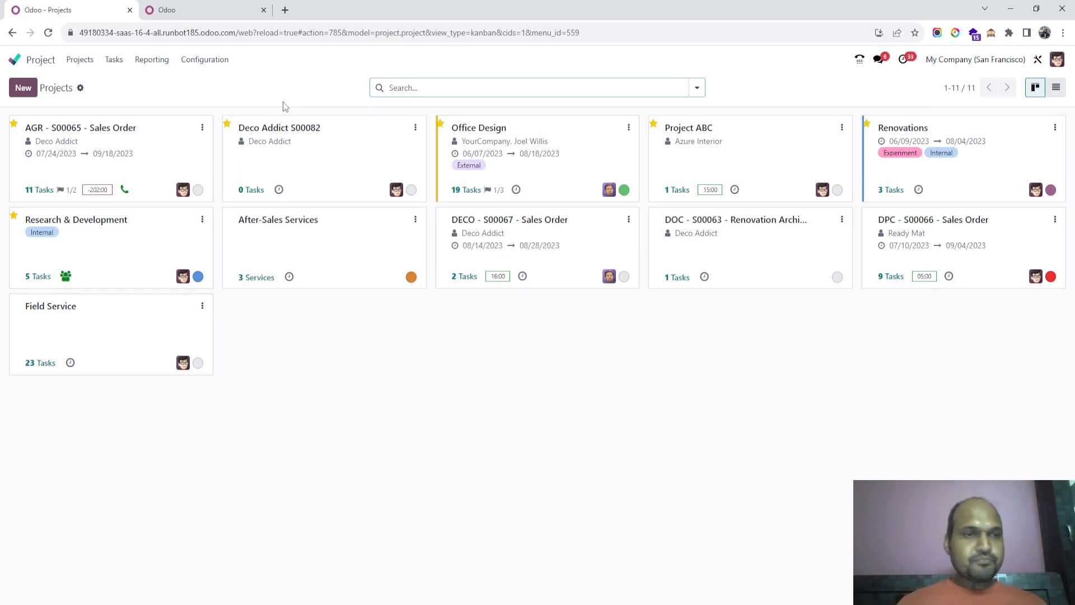
mouse_move(254, 103)
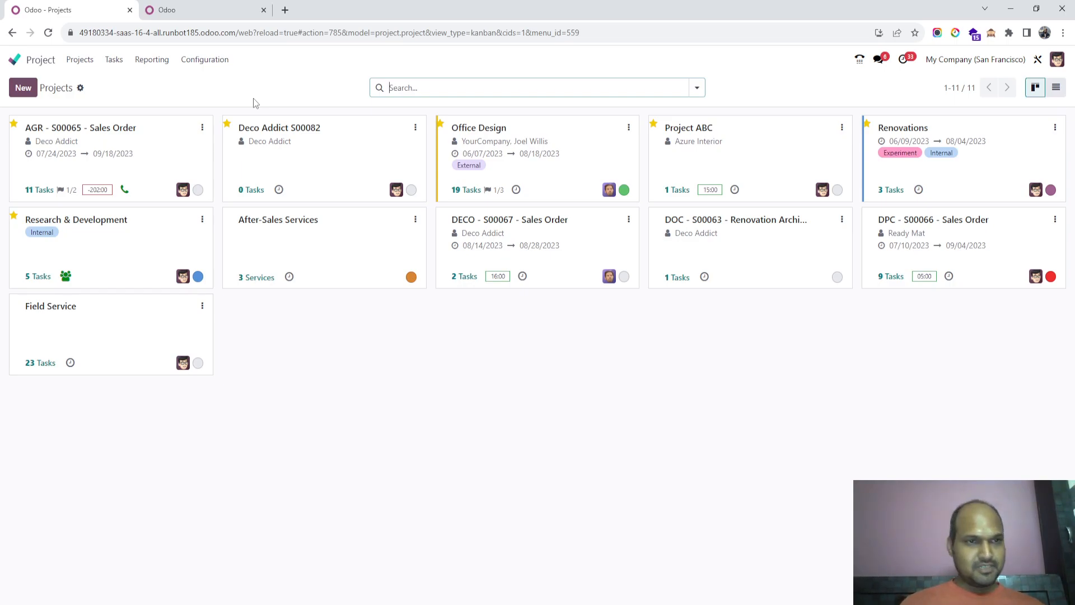
mouse_move(107, 76)
type("/ sal")
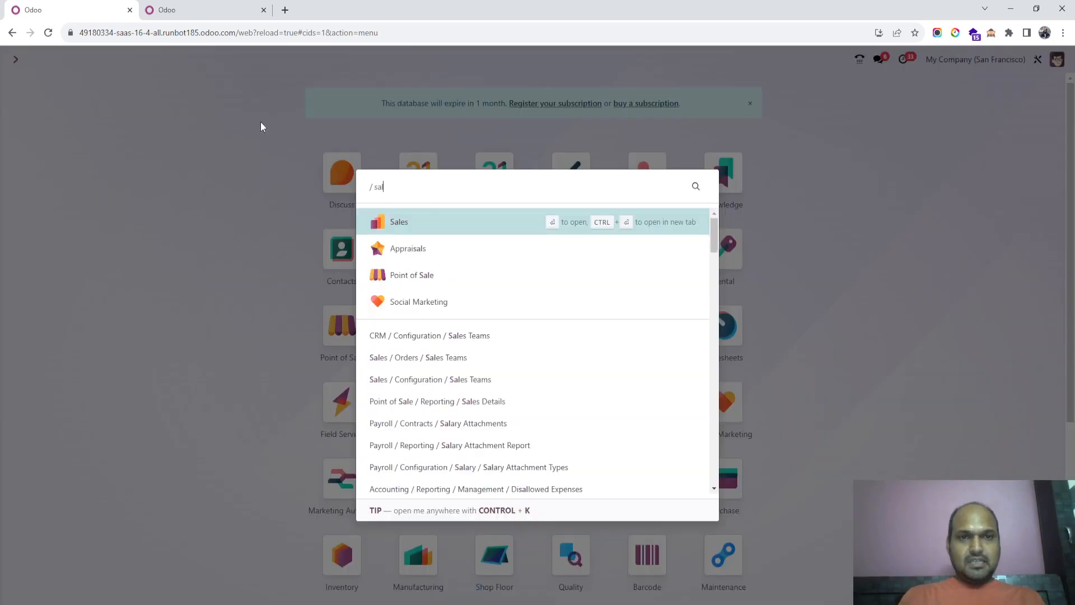
left_click(398, 222)
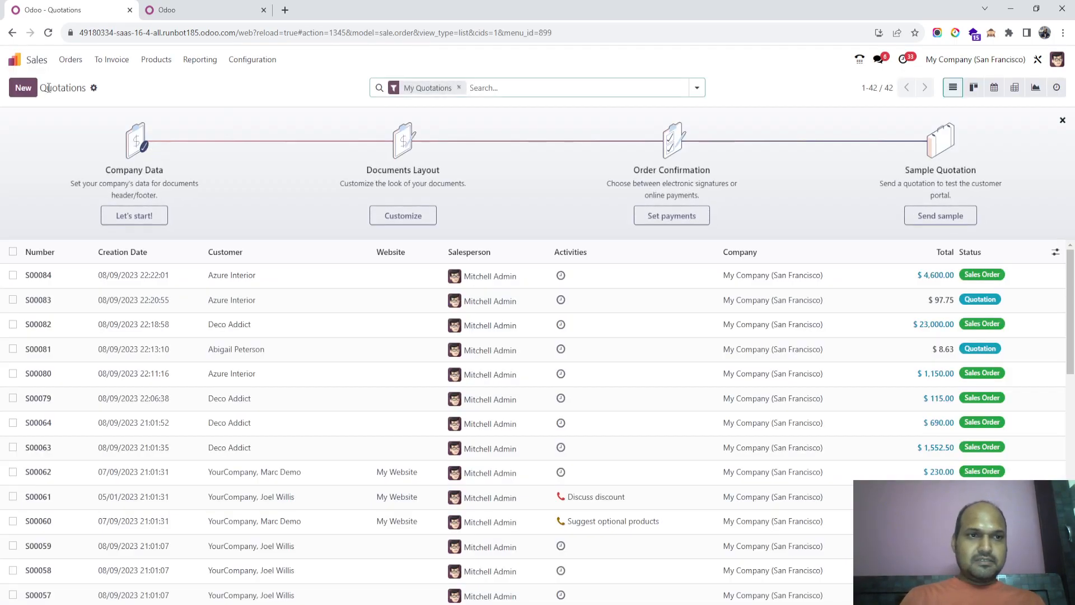
left_click(22, 88)
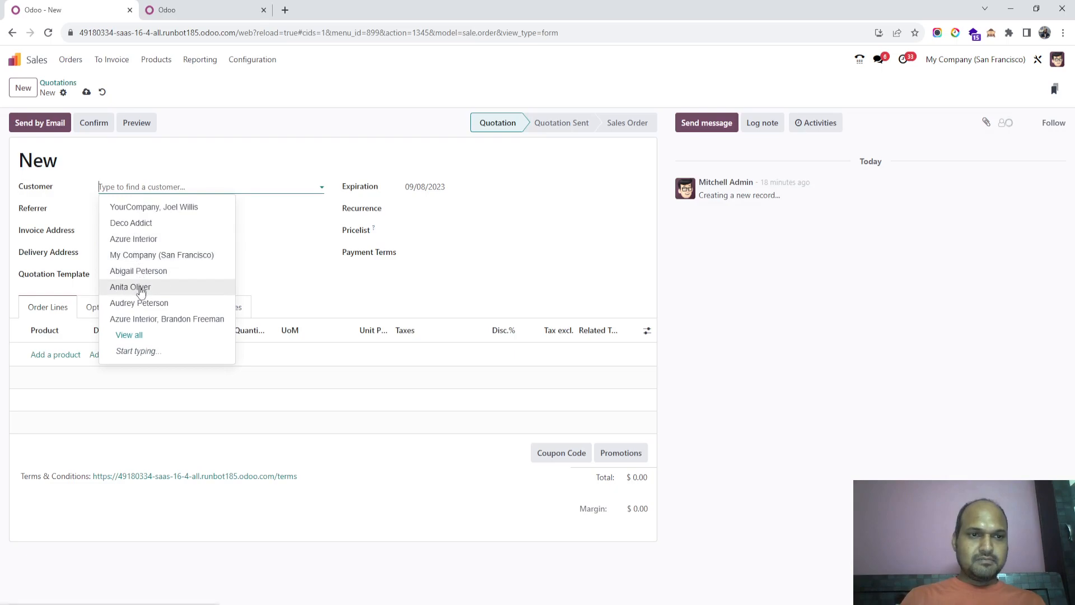
left_click(129, 287)
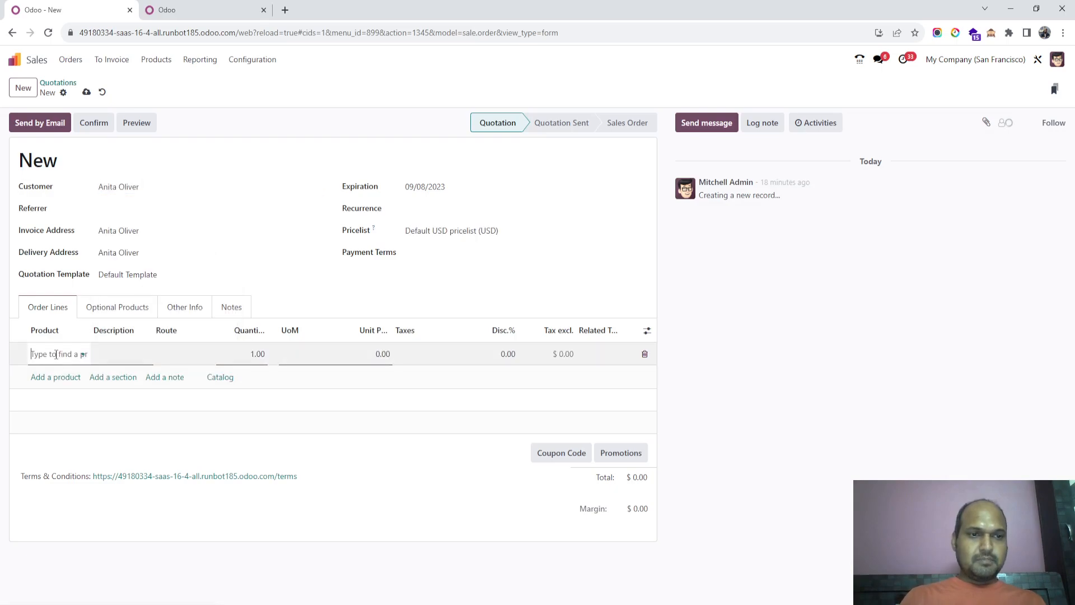
- Add a Developer (Plan services) line and open that product's record
type("deve")
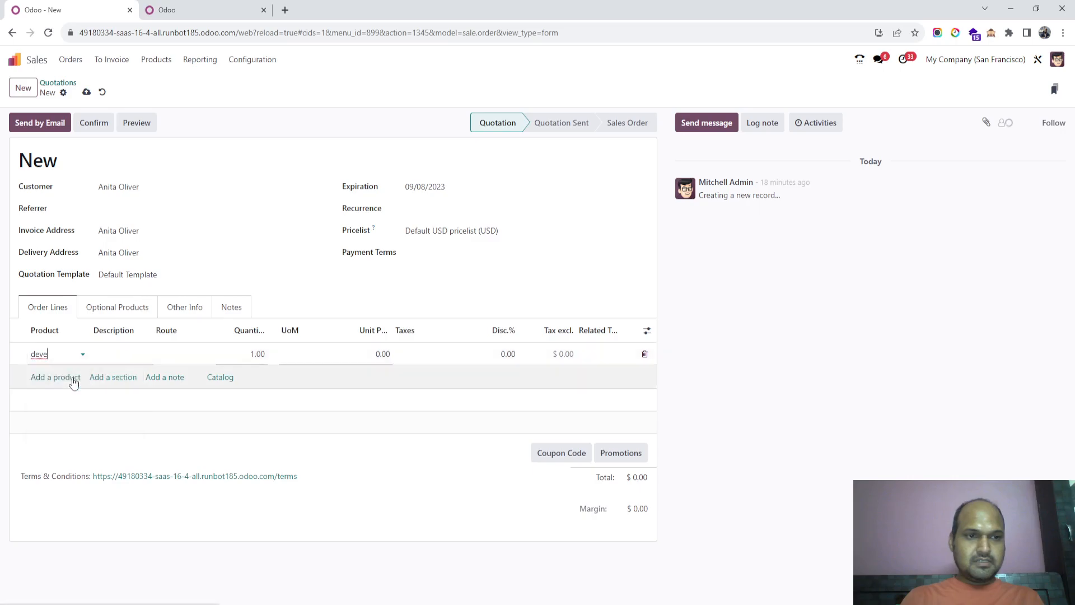
left_click(55, 366)
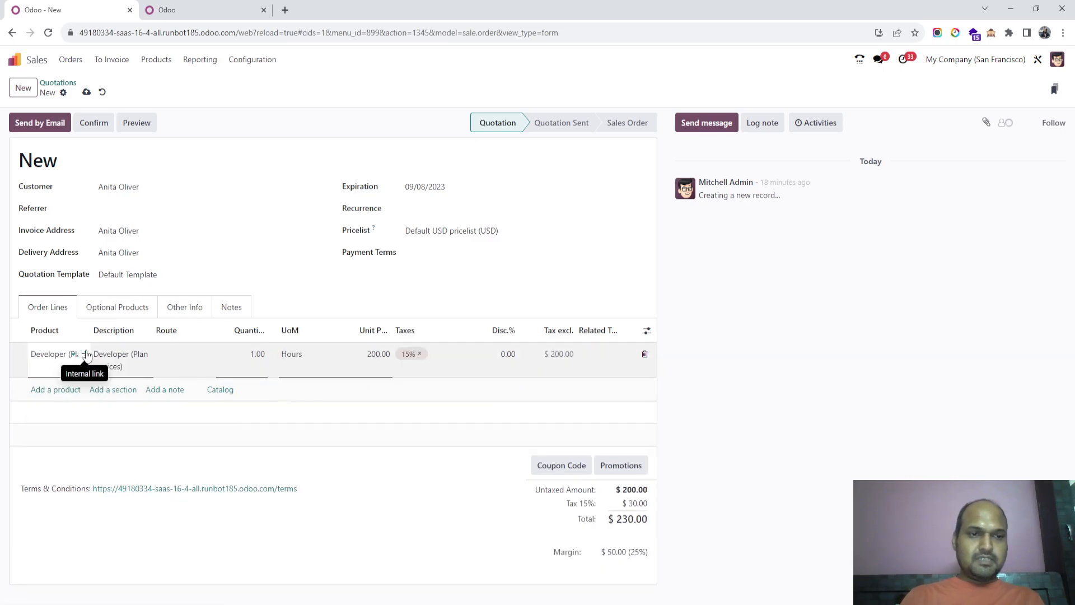
left_click(86, 354)
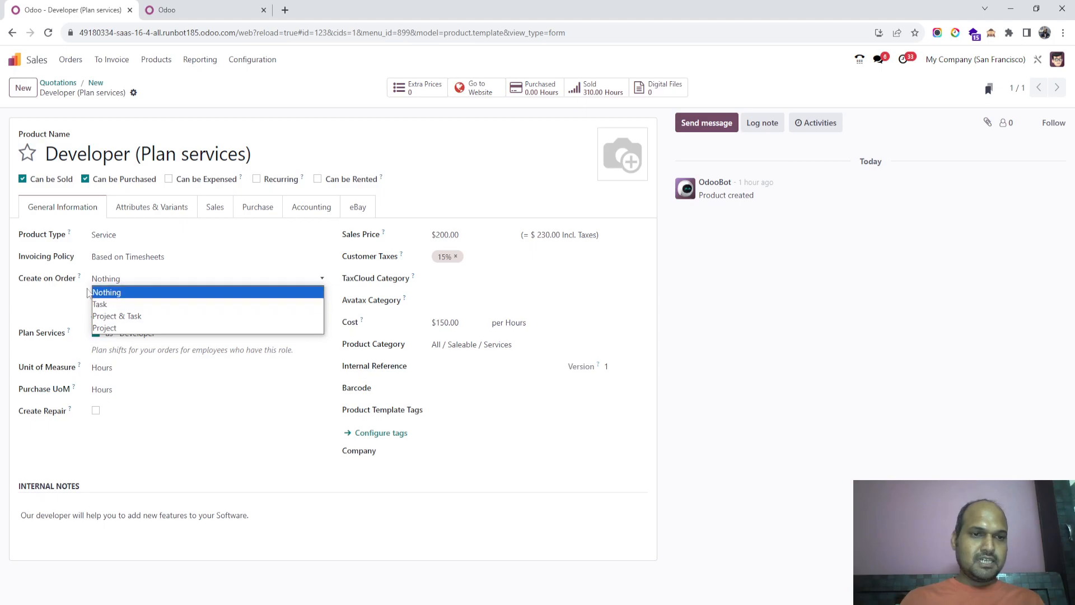
mouse_move(88, 294)
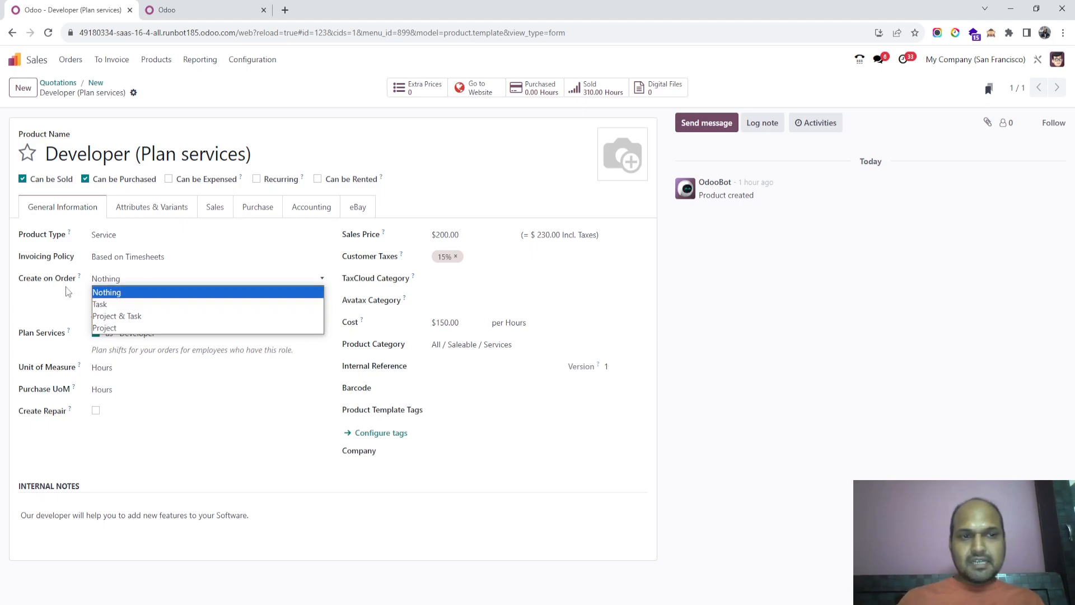
- Keep Developer's Create on Order at Nothing, Plan Services on, timesheet-based invoicing
left_click(106, 291)
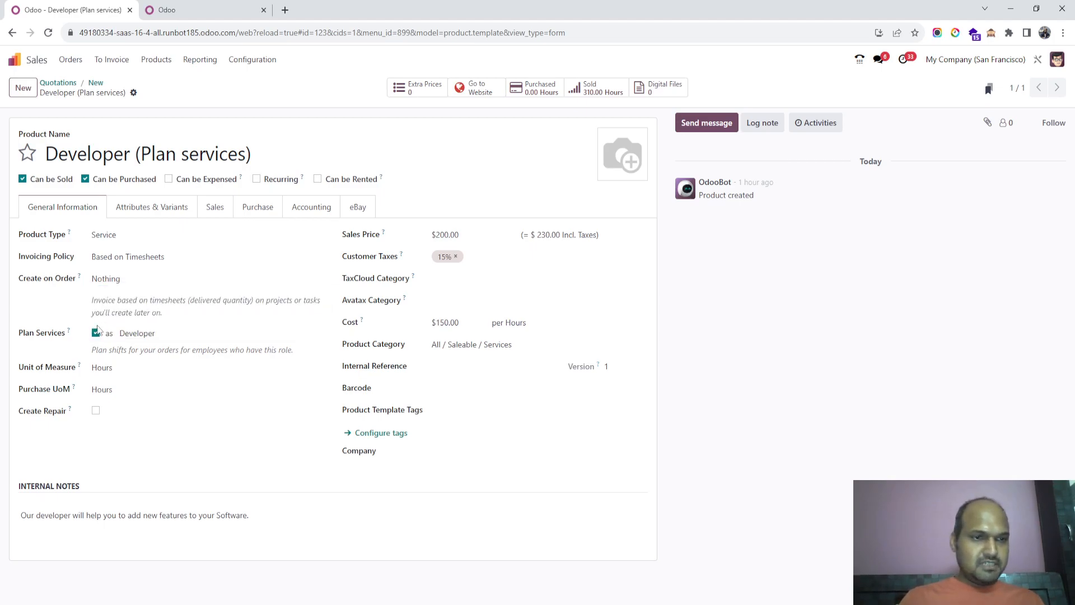
left_click(95, 332)
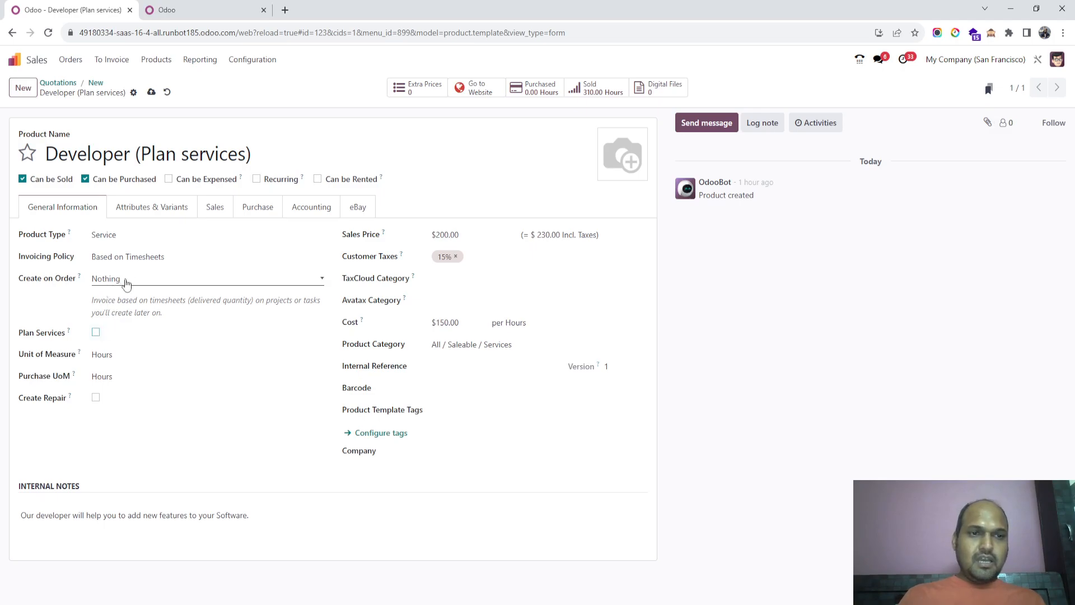
left_click(96, 332)
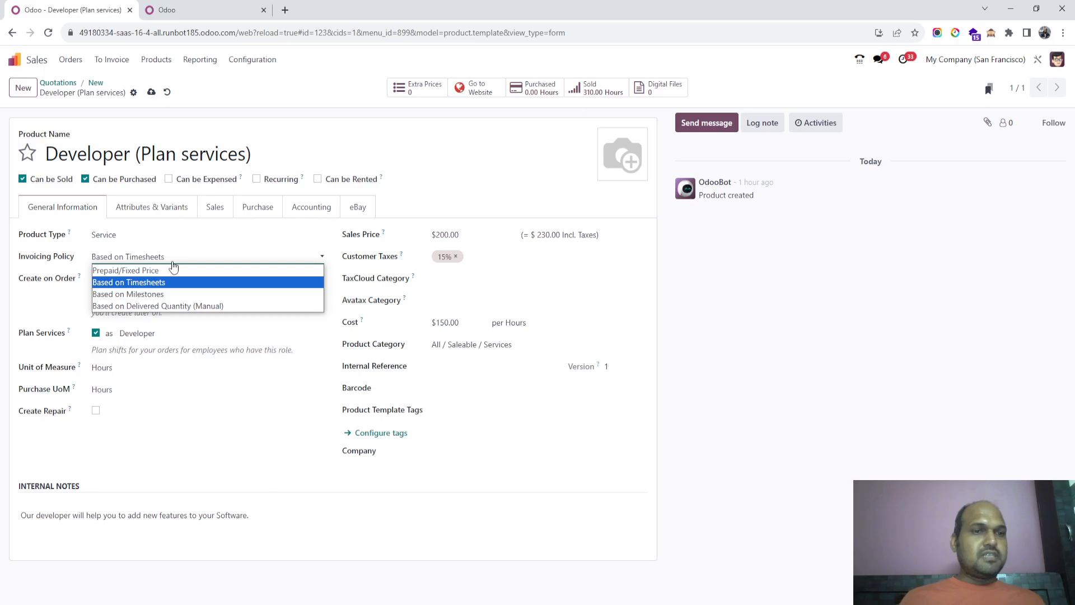
left_click(128, 281)
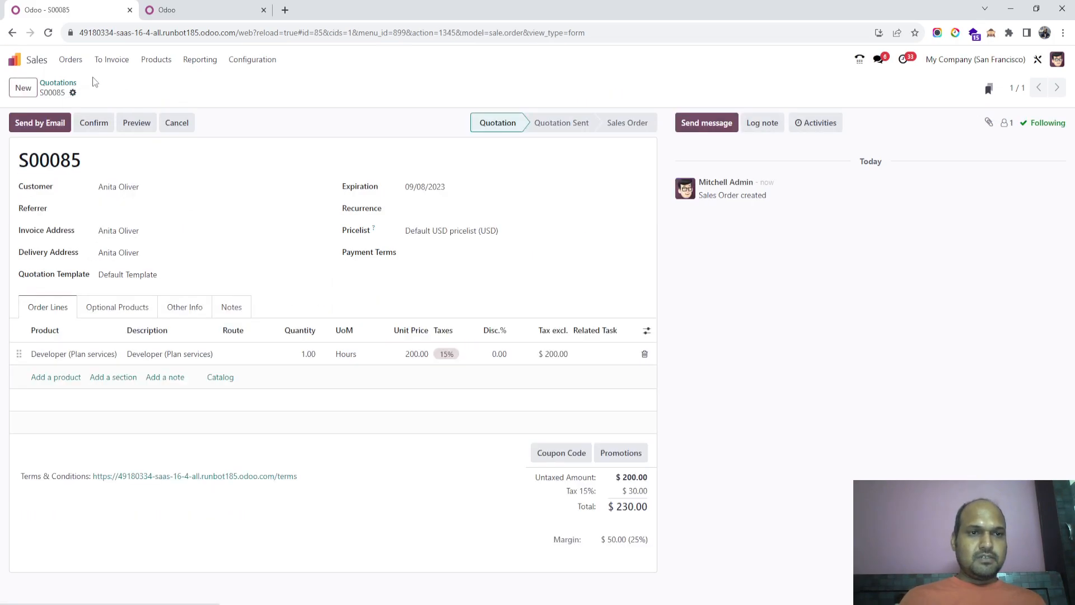
- Save quotation S00085 for 10 Developer hours and confirm it as a sales order
left_click(137, 187)
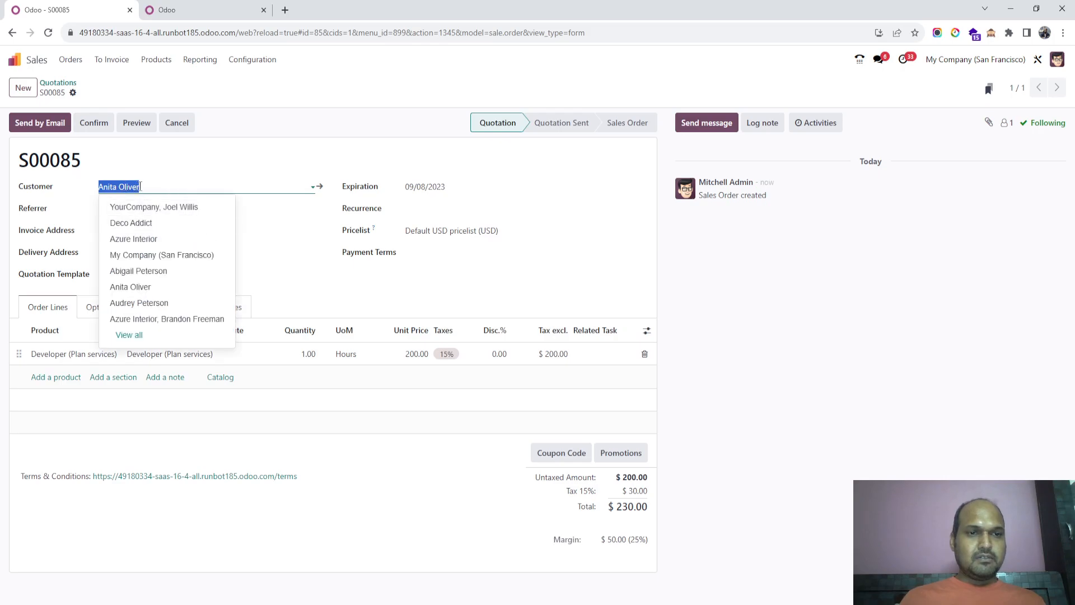
mouse_move(346, 360)
type("10")
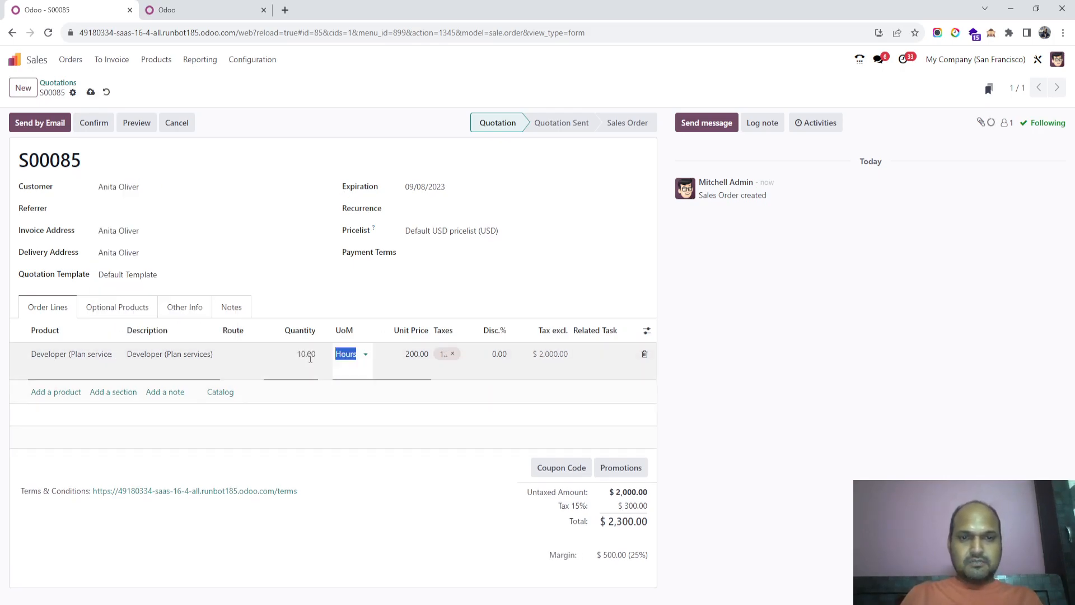
mouse_move(90, 92)
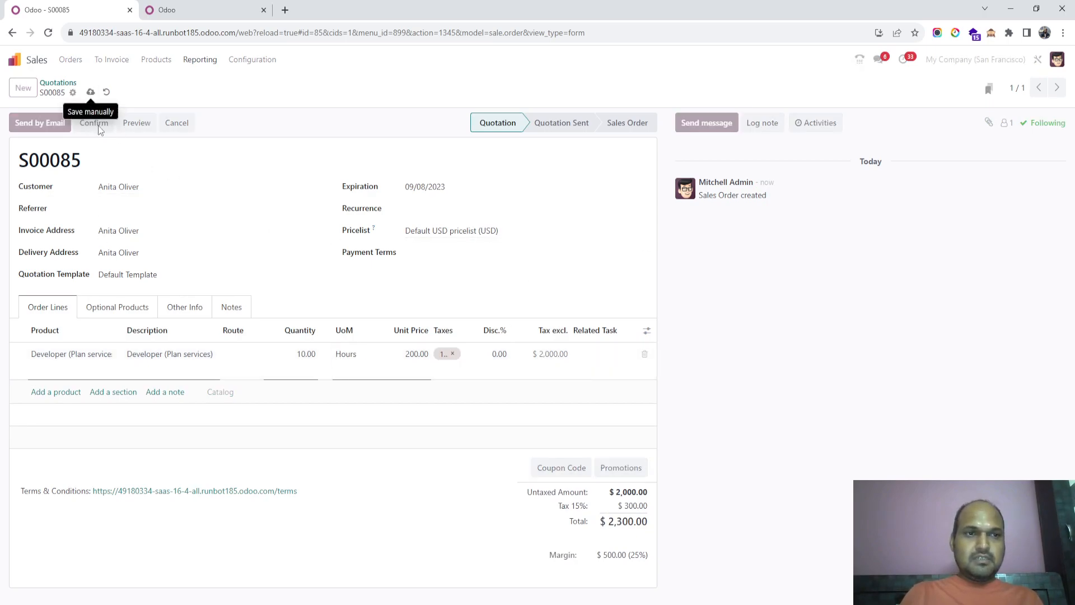
left_click(91, 92)
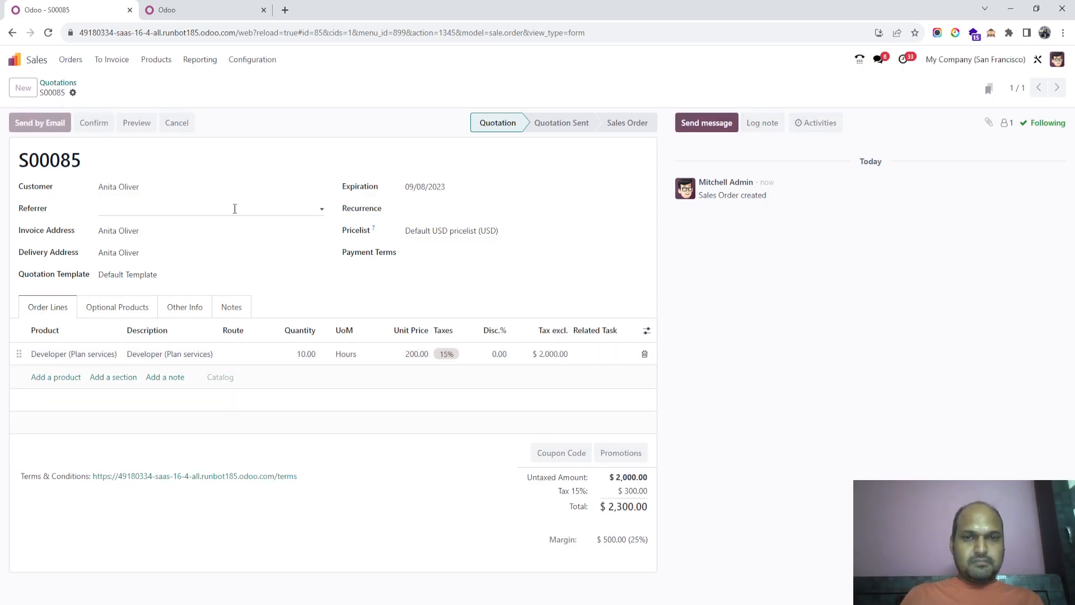
left_click(93, 122)
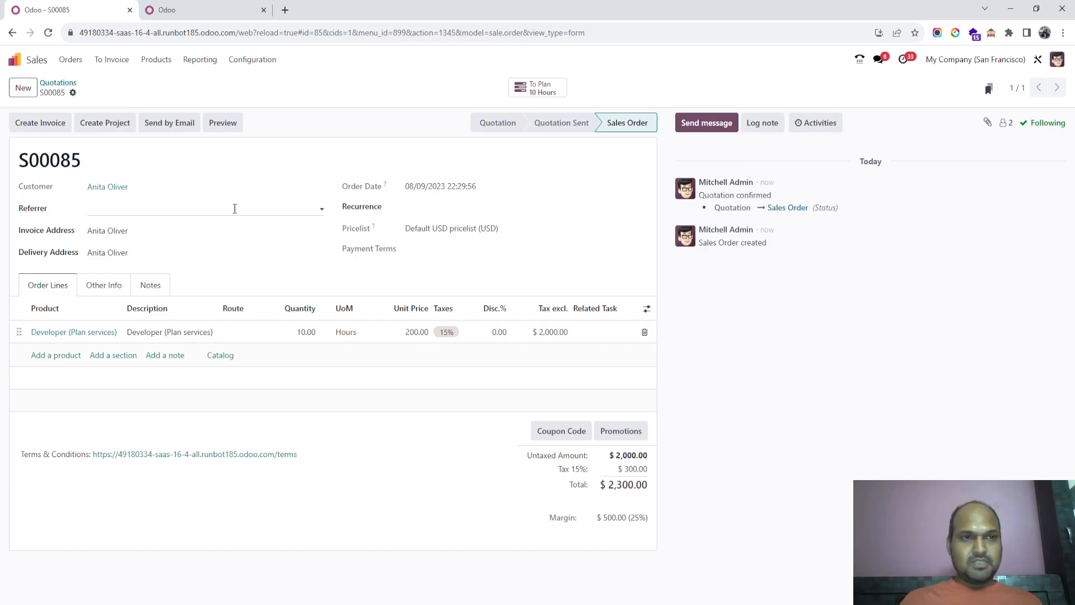
mouse_move(105, 122)
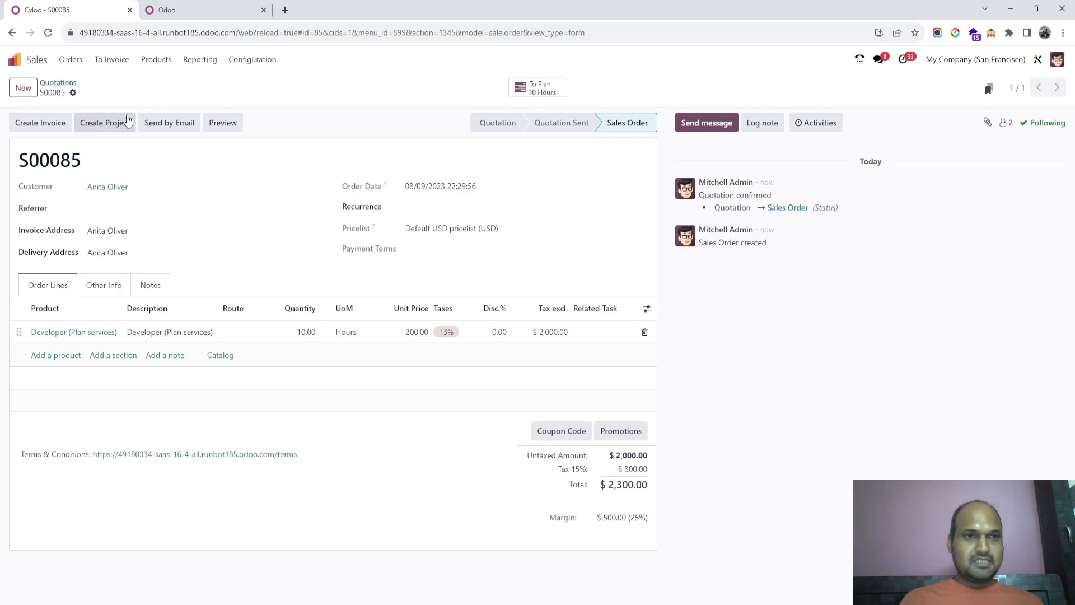
mouse_move(98, 130)
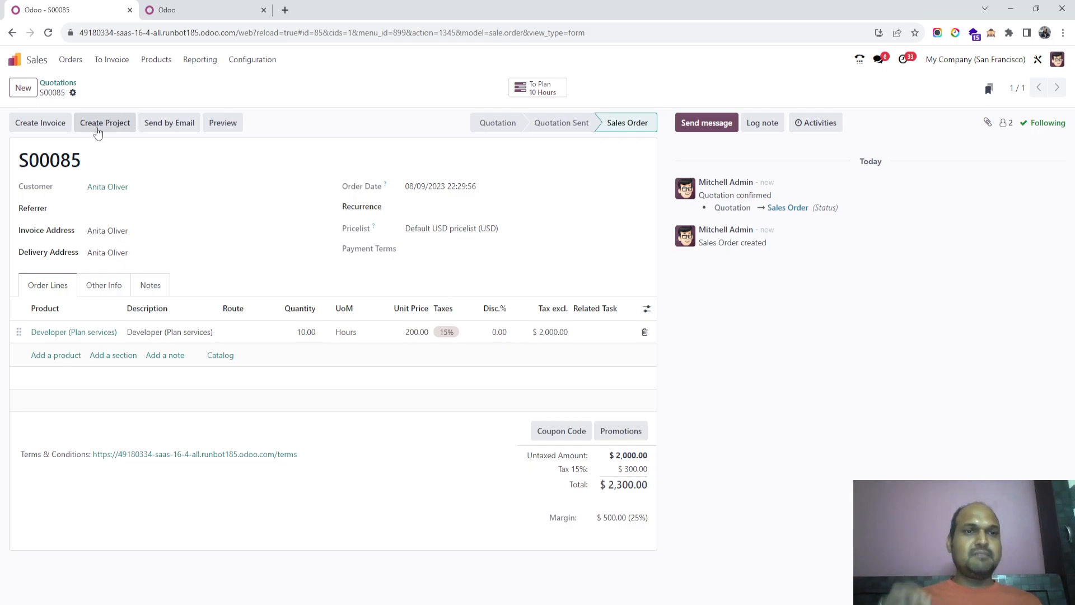
- Create timesheet-enabled project 'Anita Oliver Development Services - S85' from order S00085
left_click(104, 122)
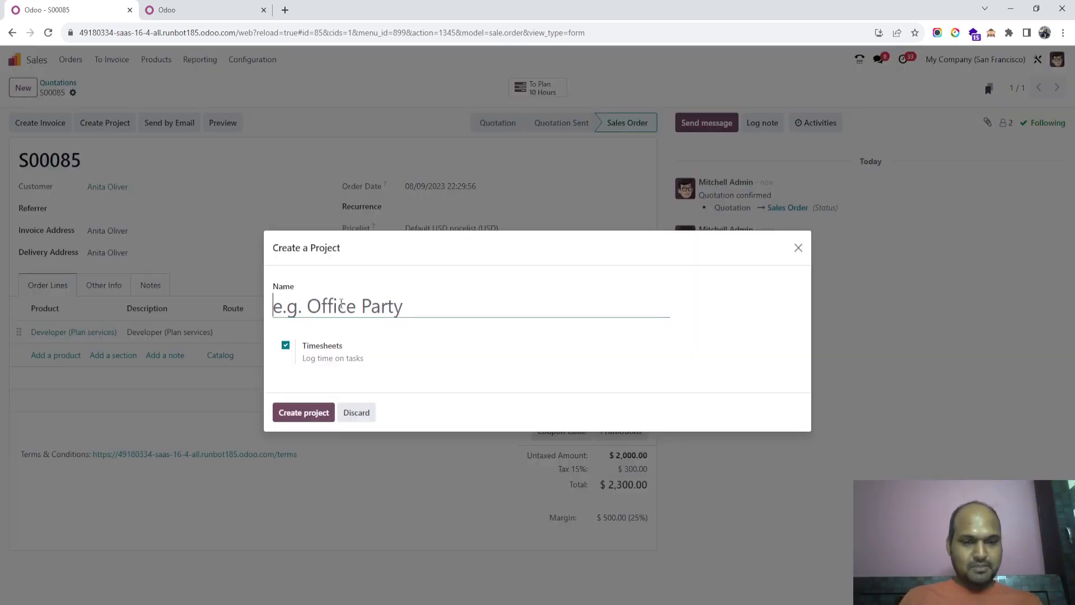
type("Anita Oliver Develop")
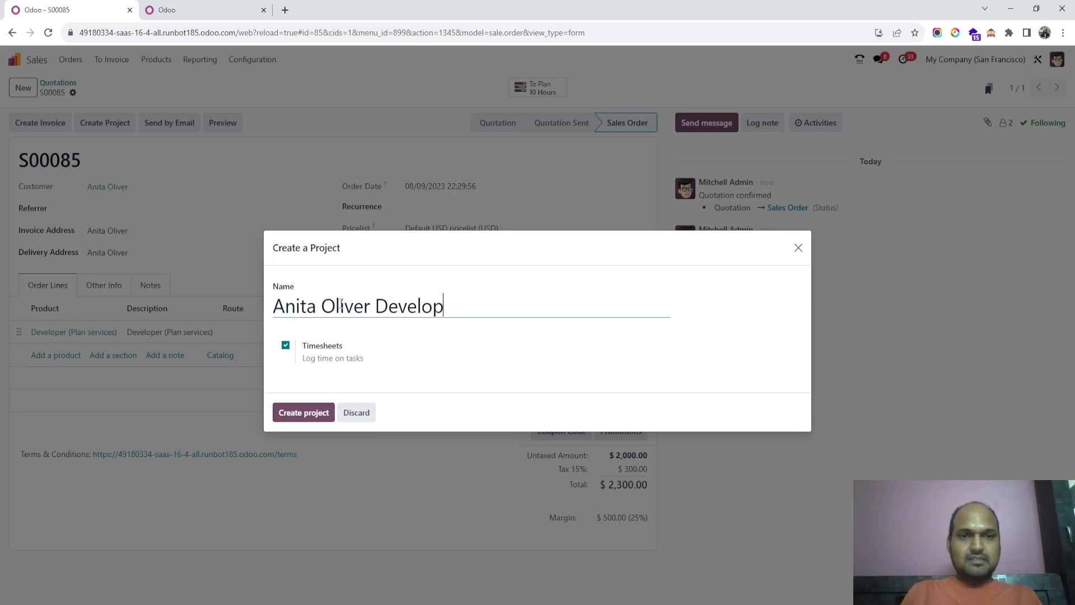
type("ment Sr")
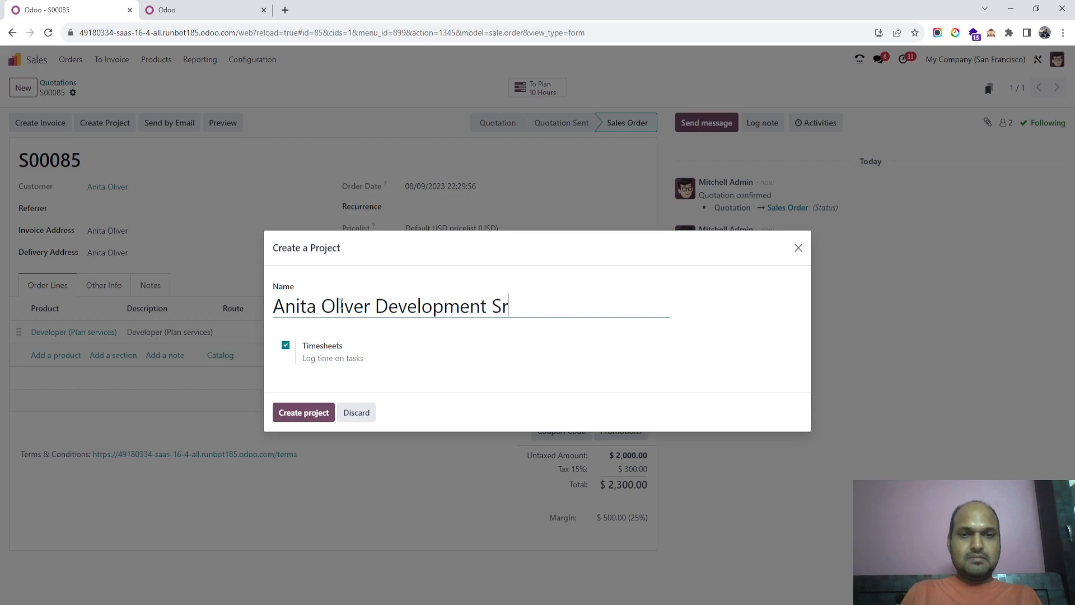
type("ervices")
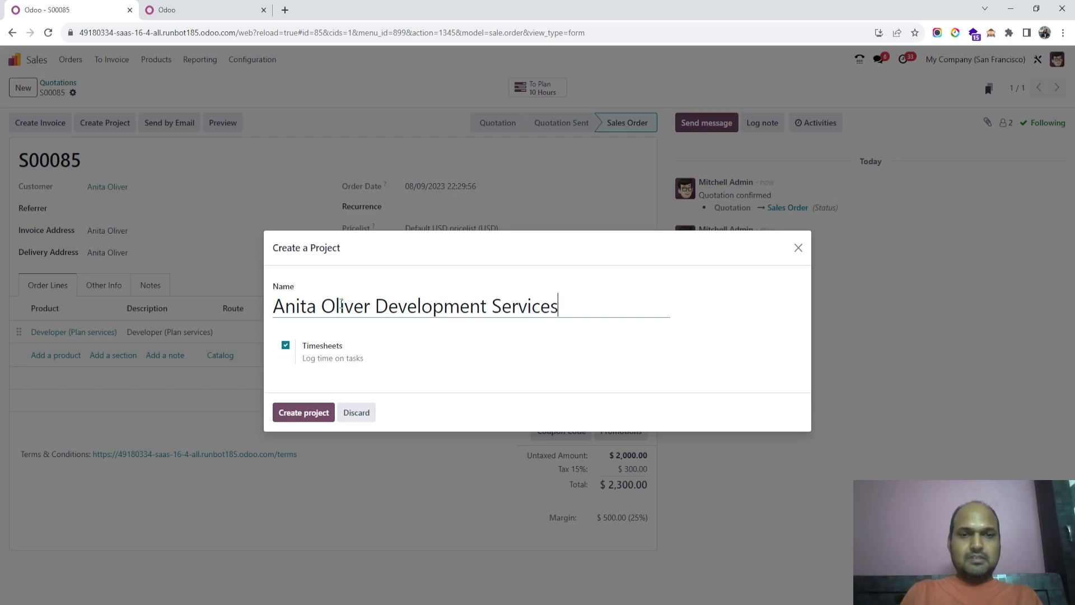
type("- S")
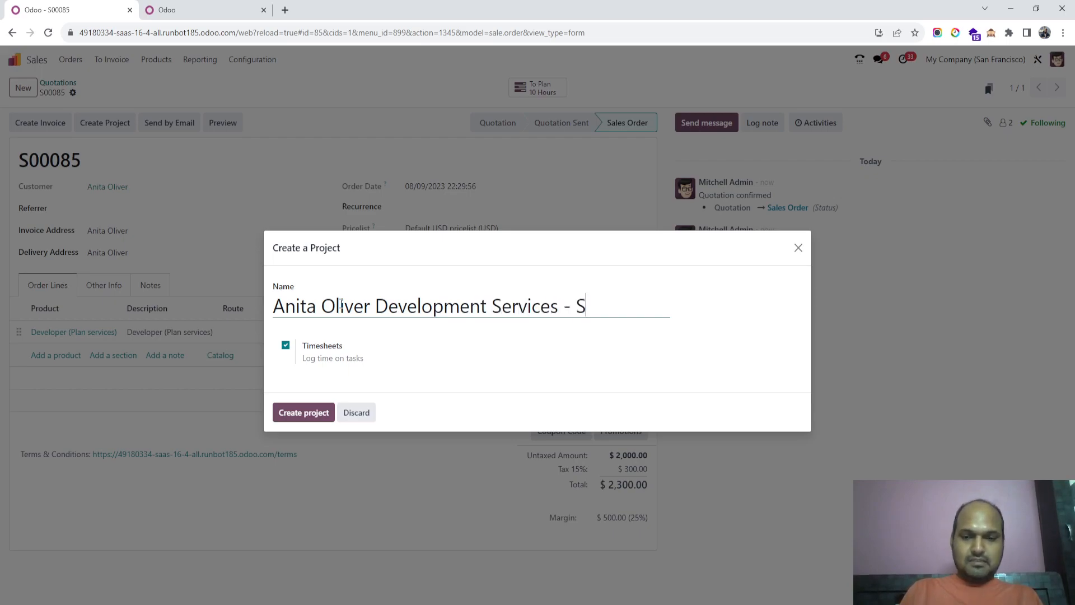
type("85")
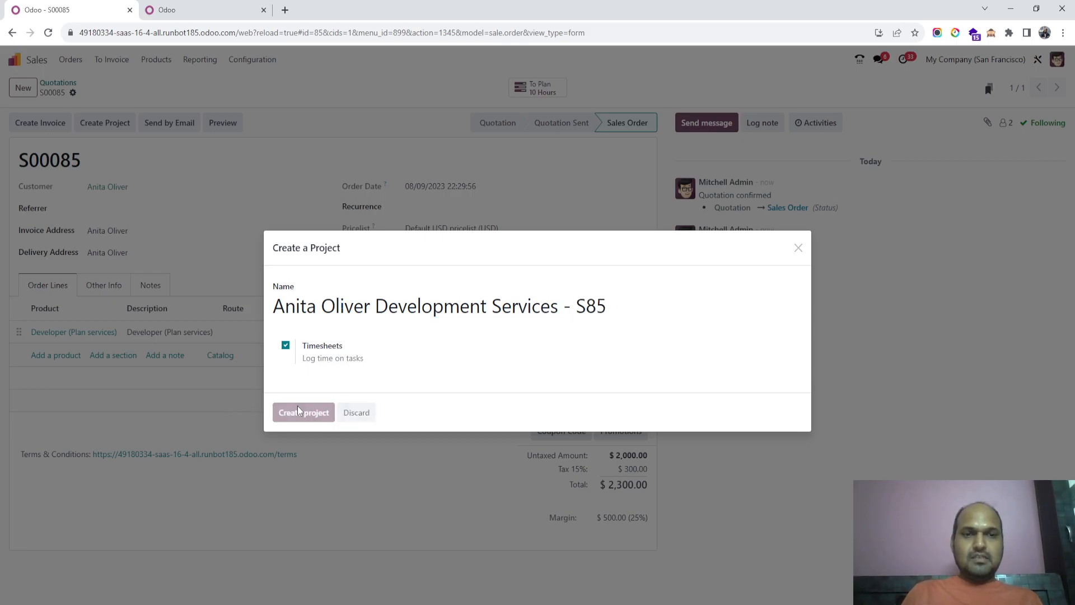
left_click(303, 413)
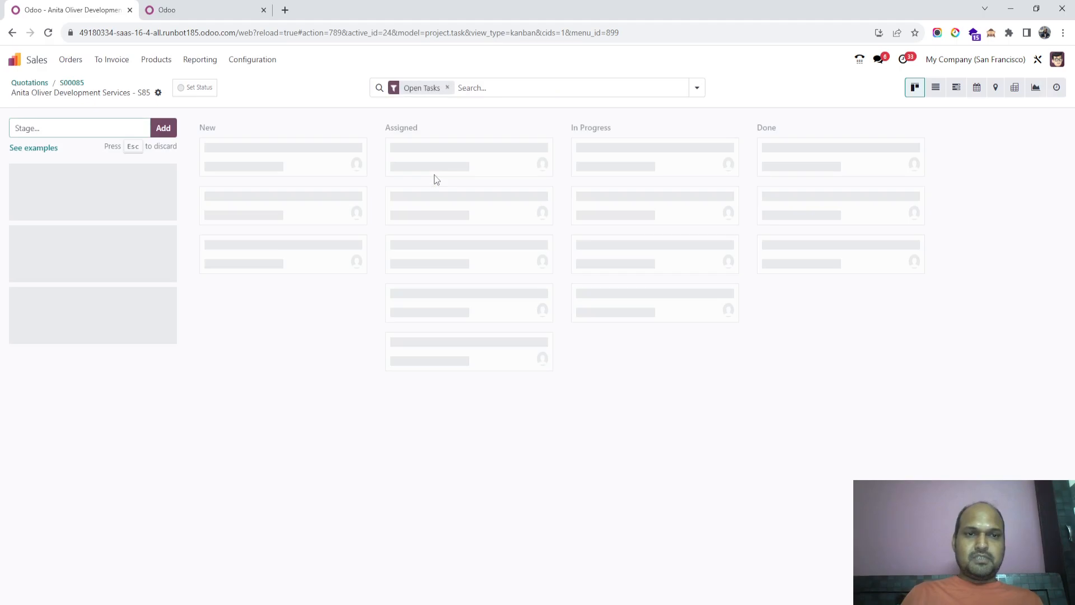
mouse_move(71, 82)
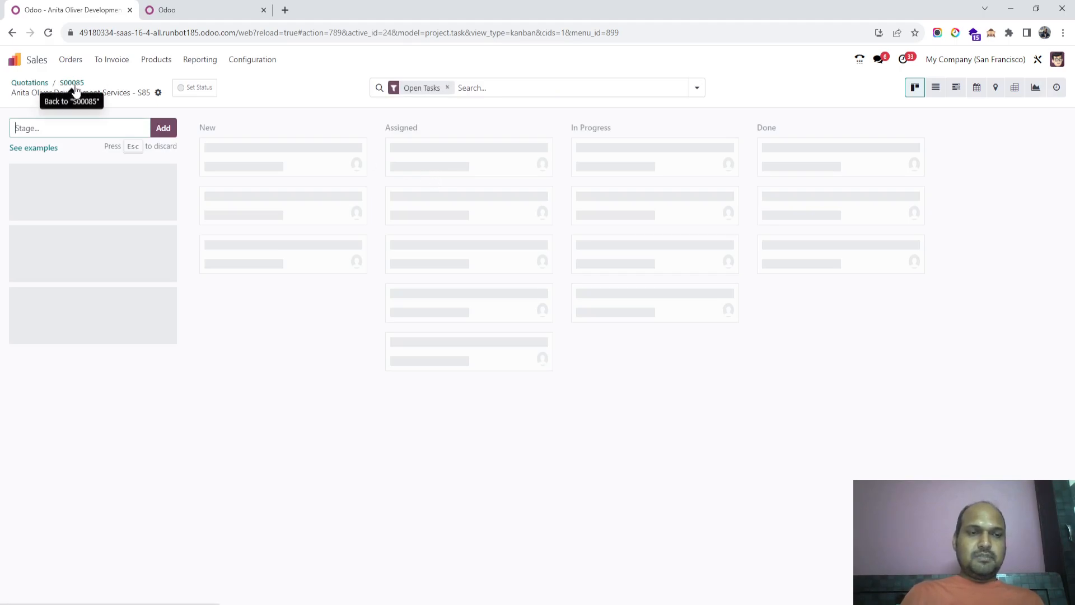
- Check the S85 project's settings link to S00085, then start a new task
left_click(71, 82)
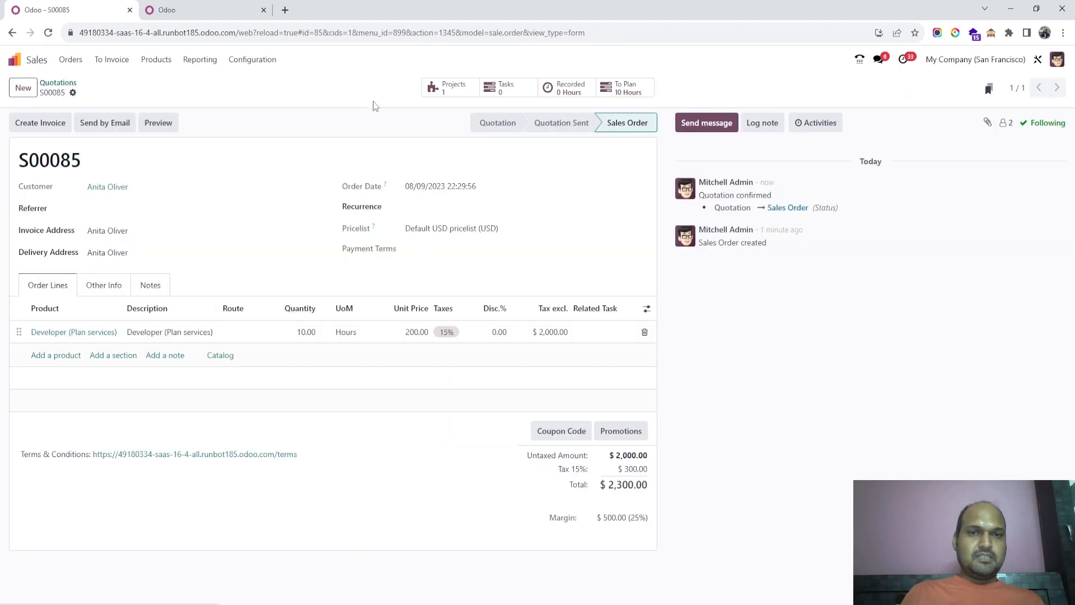
mouse_move(624, 88)
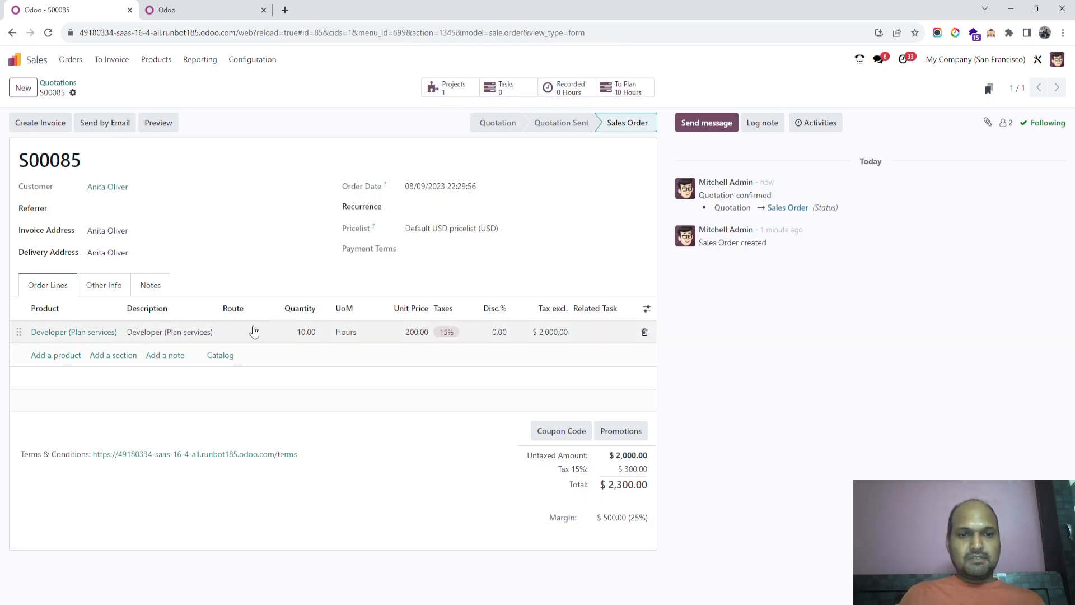
mouse_move(623, 88)
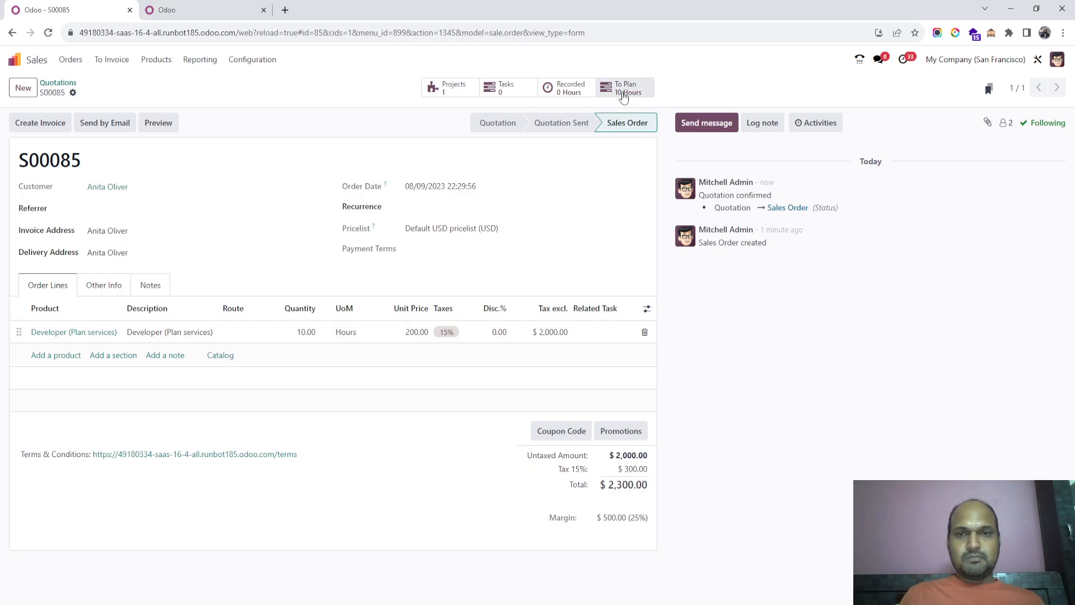
mouse_move(451, 88)
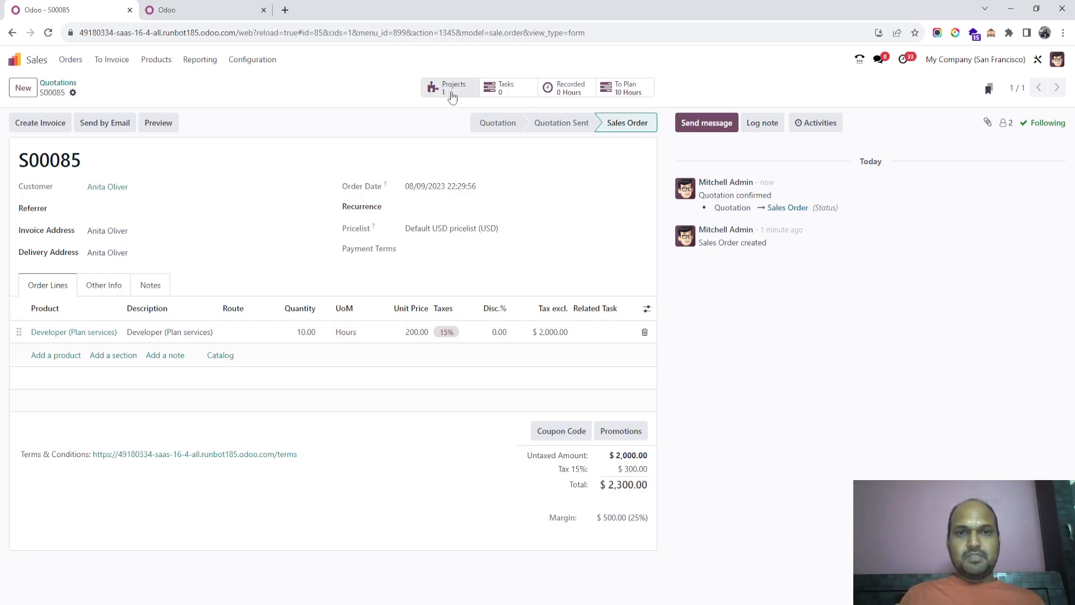
left_click(450, 88)
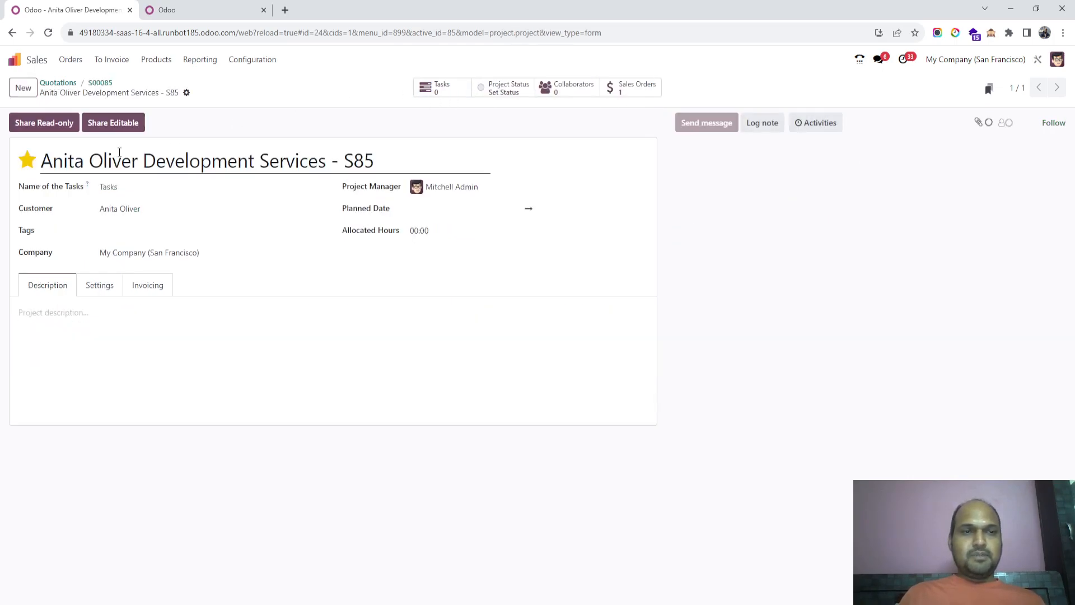
left_click(1053, 122)
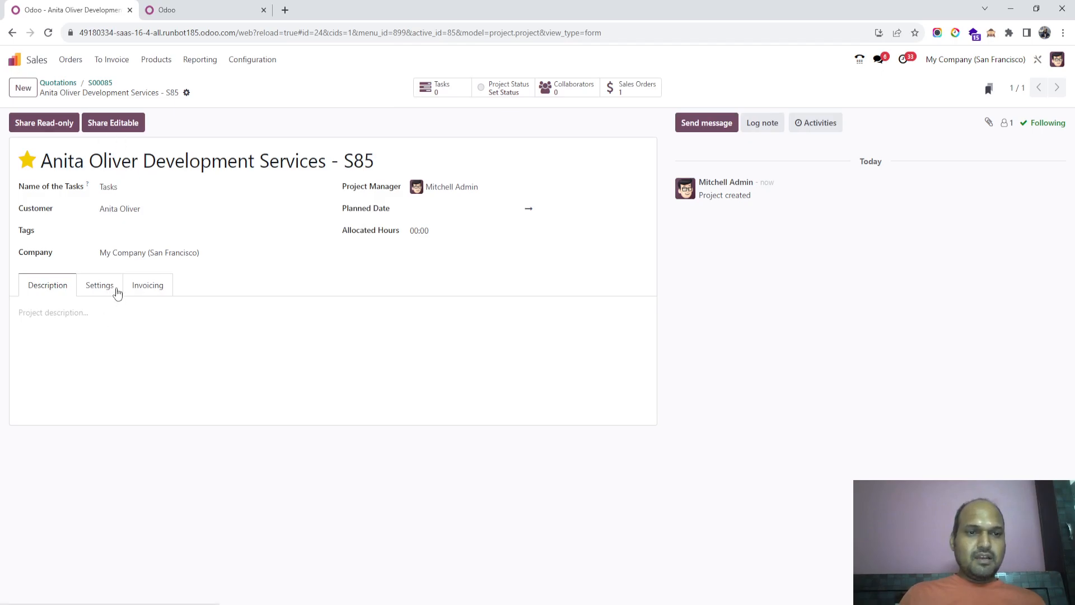
left_click(100, 284)
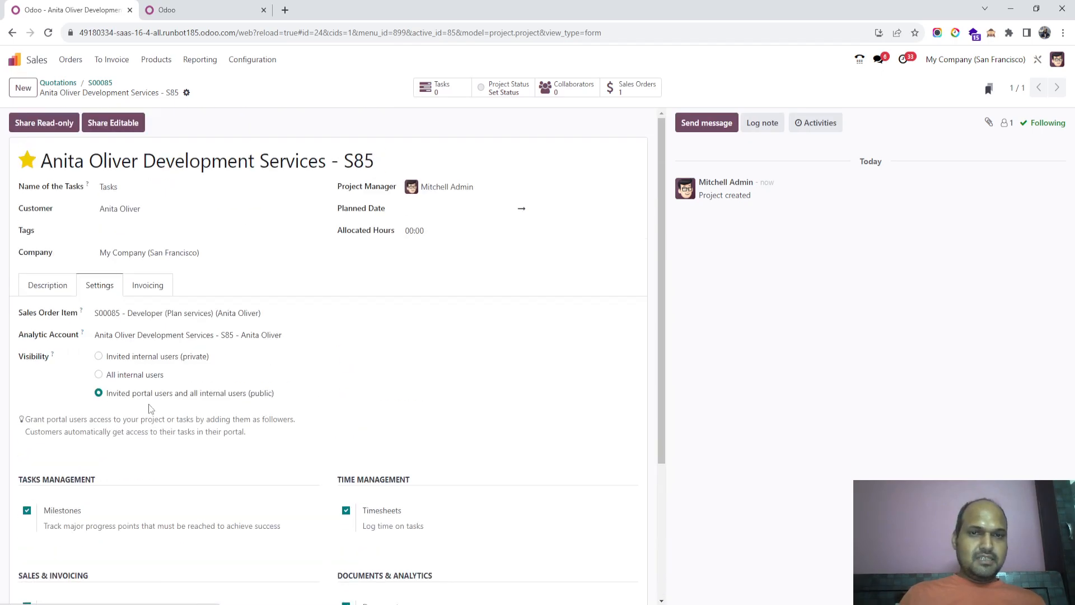
left_click(137, 186)
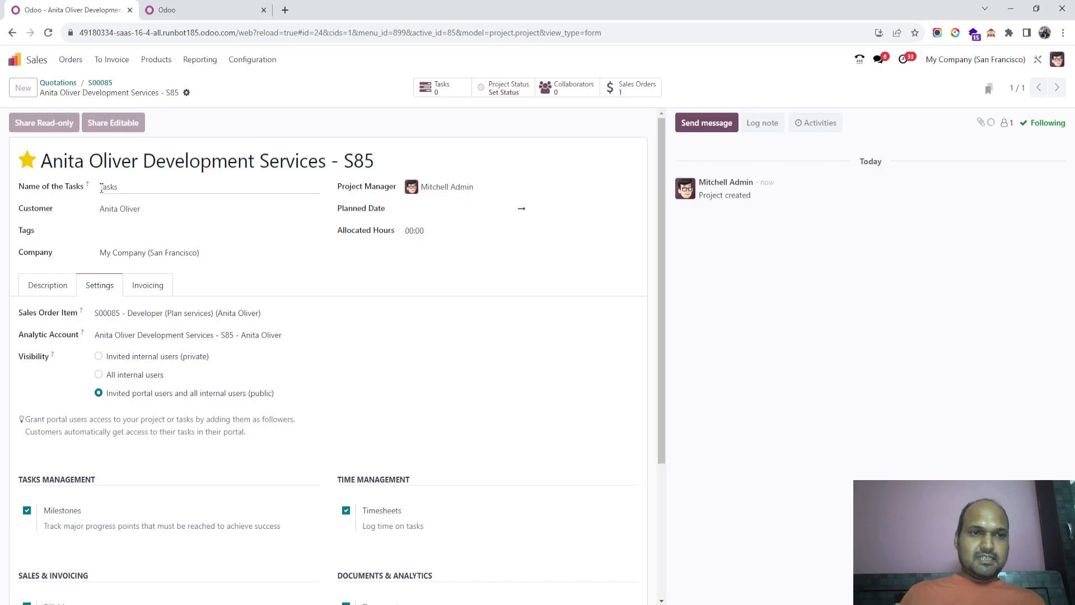
left_click(441, 88)
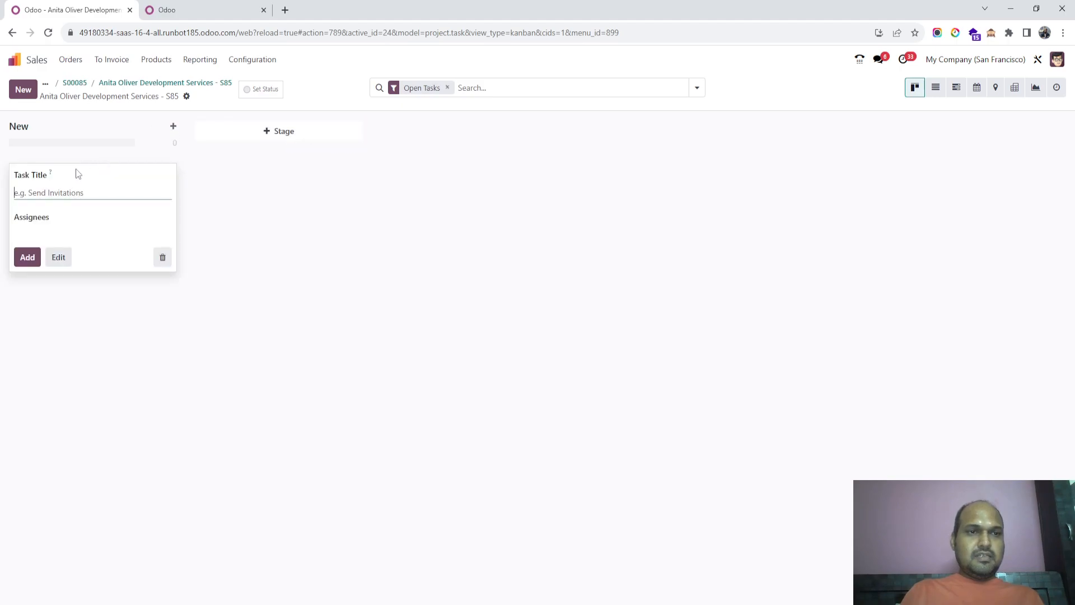
- Add task 'Development 1' with 10:00 allocated time and a 05:00 timesheet line
type("Develo")
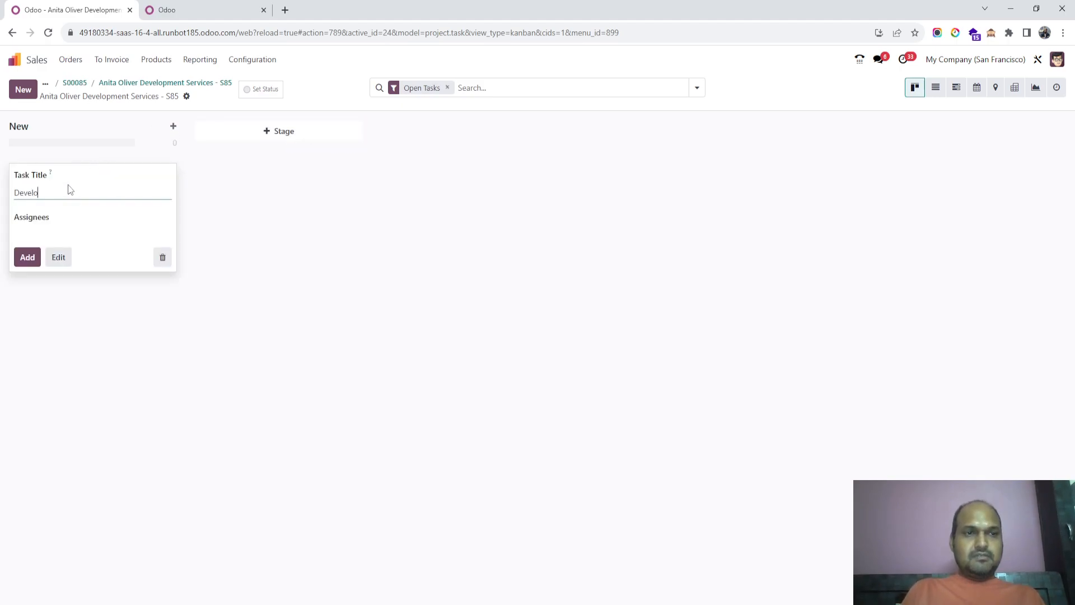
type("pment 1")
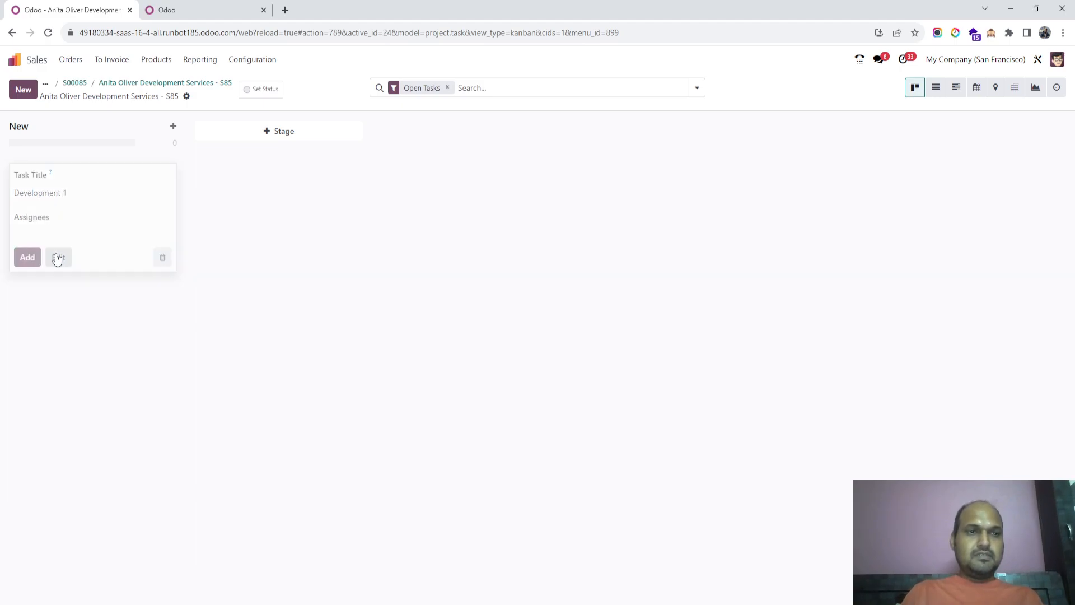
left_click(58, 256)
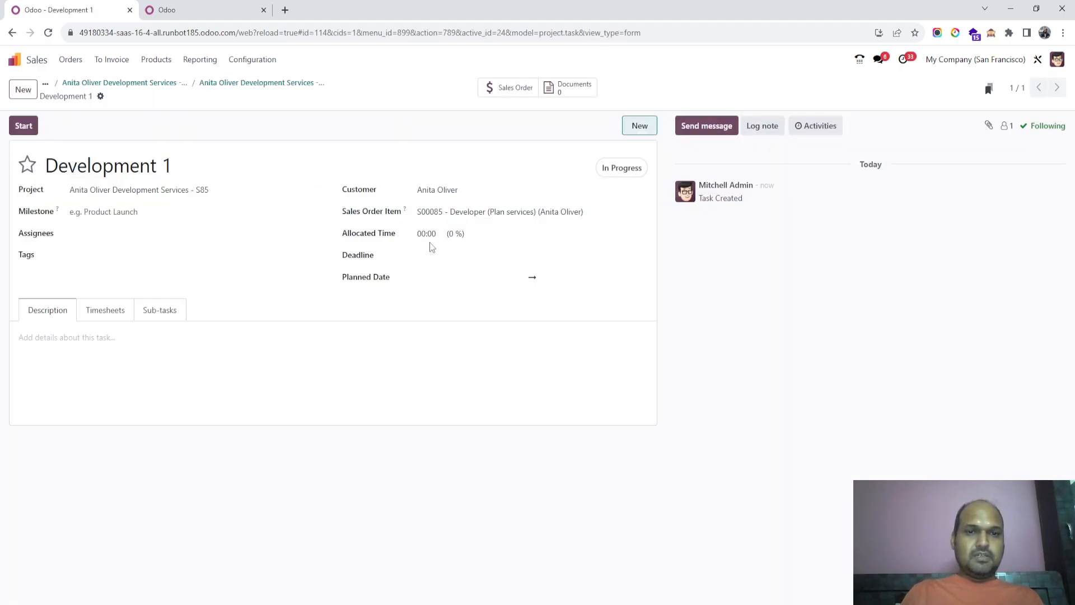
left_click(427, 233)
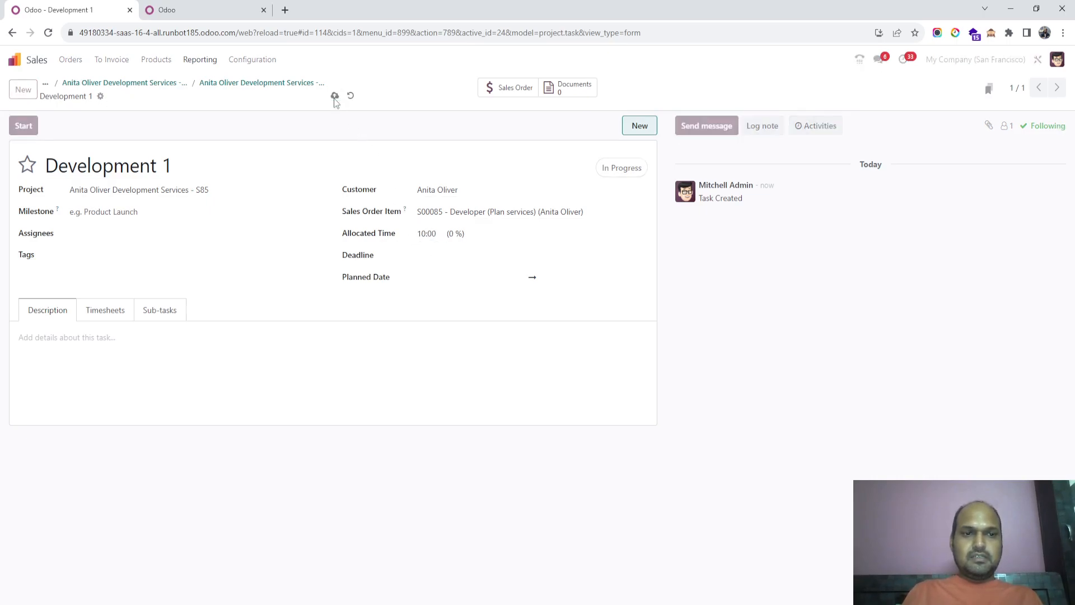
left_click(104, 310)
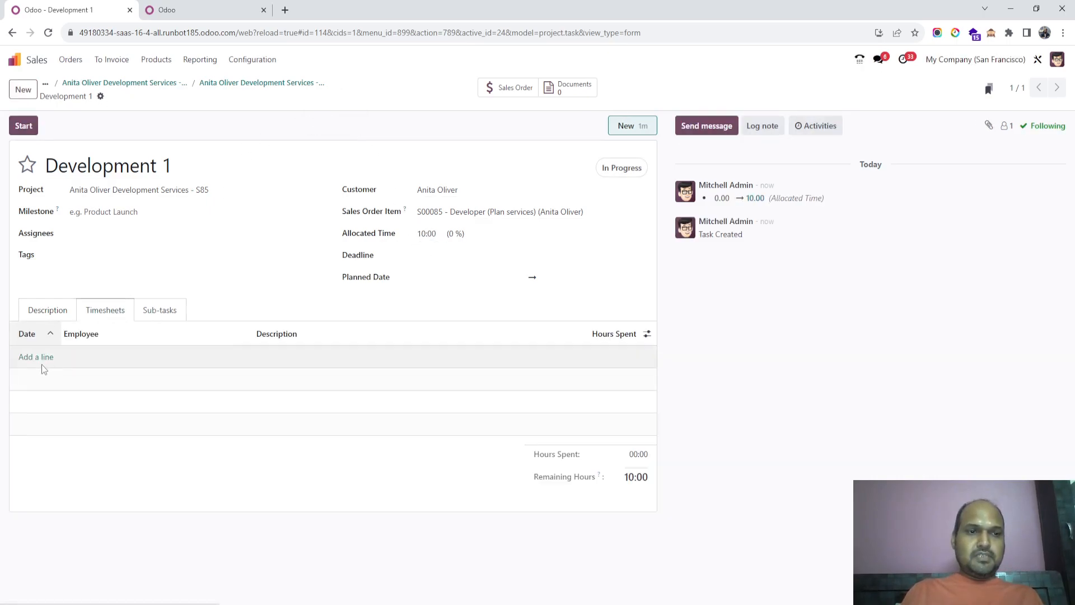
left_click(36, 357)
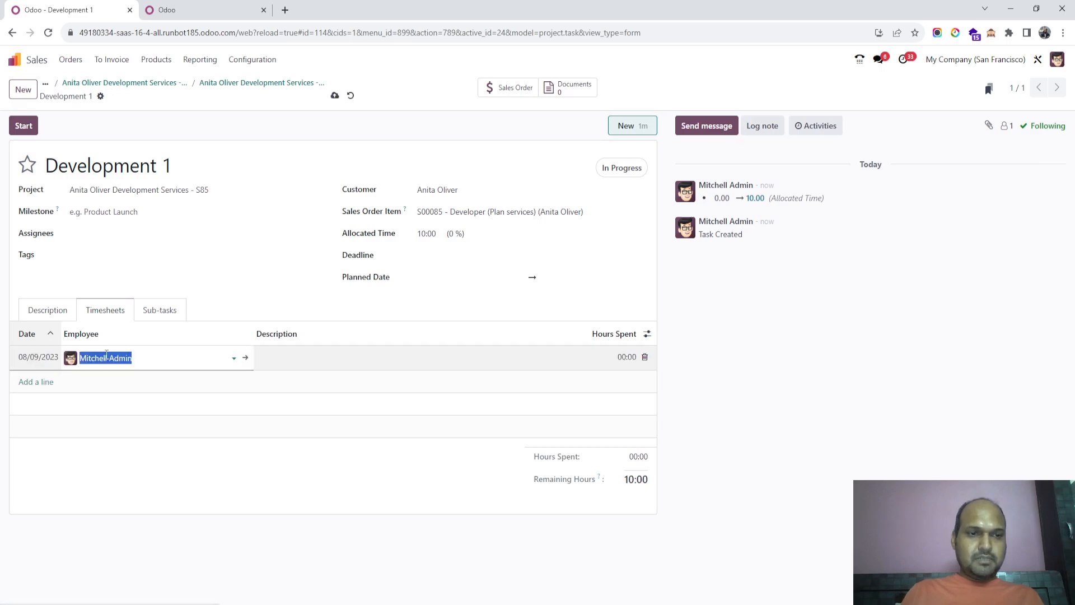
left_click(626, 357)
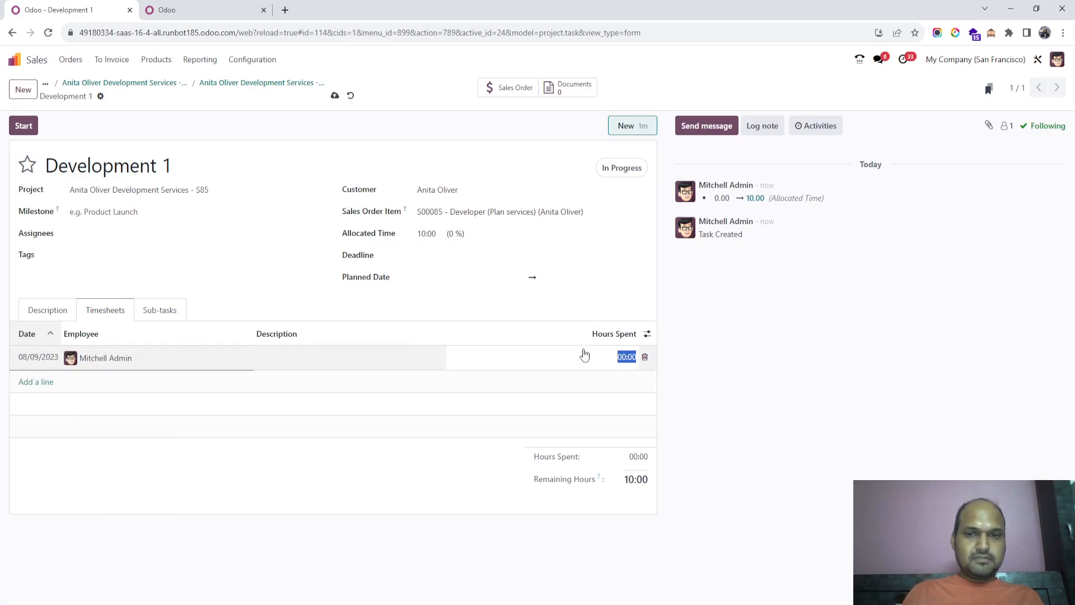
type("05:00")
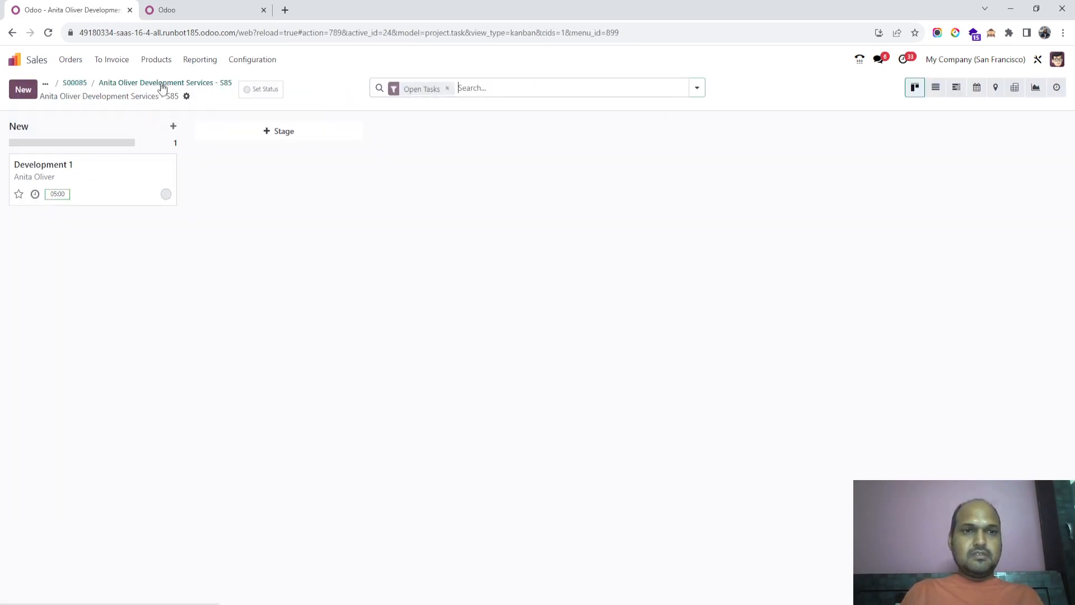
- Show the Delivered column on S00085's lines (5.00 hours), then return to apps
left_click(165, 83)
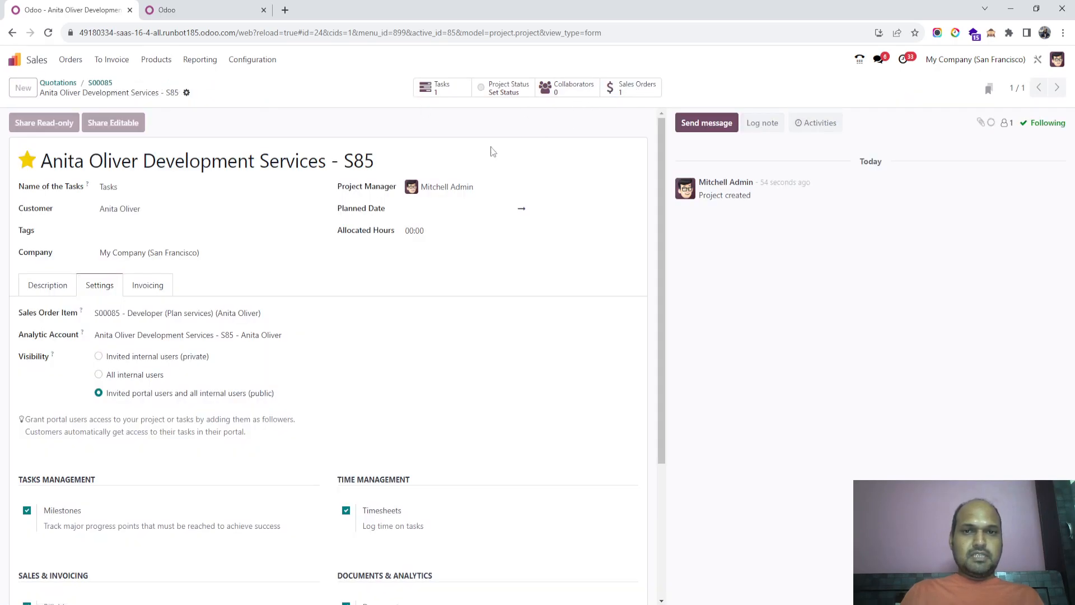
left_click(100, 83)
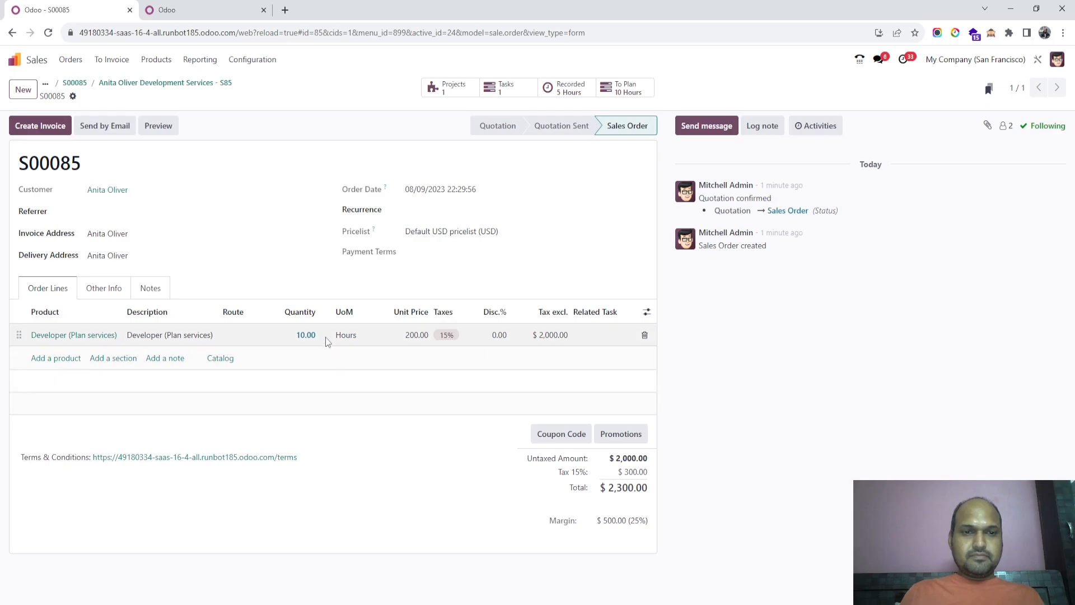
left_click(645, 311)
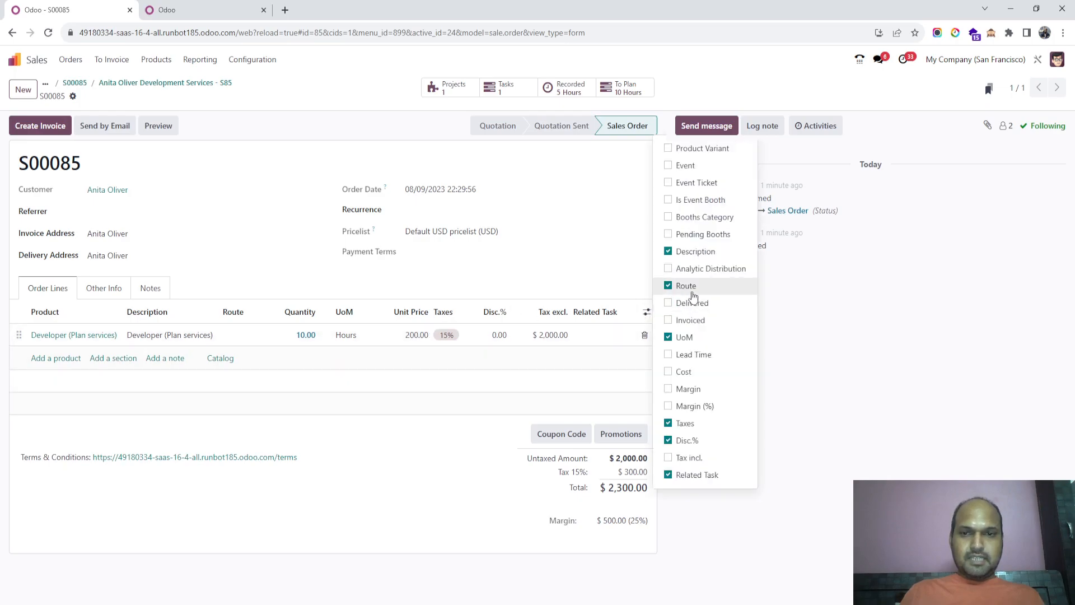
left_click(691, 320)
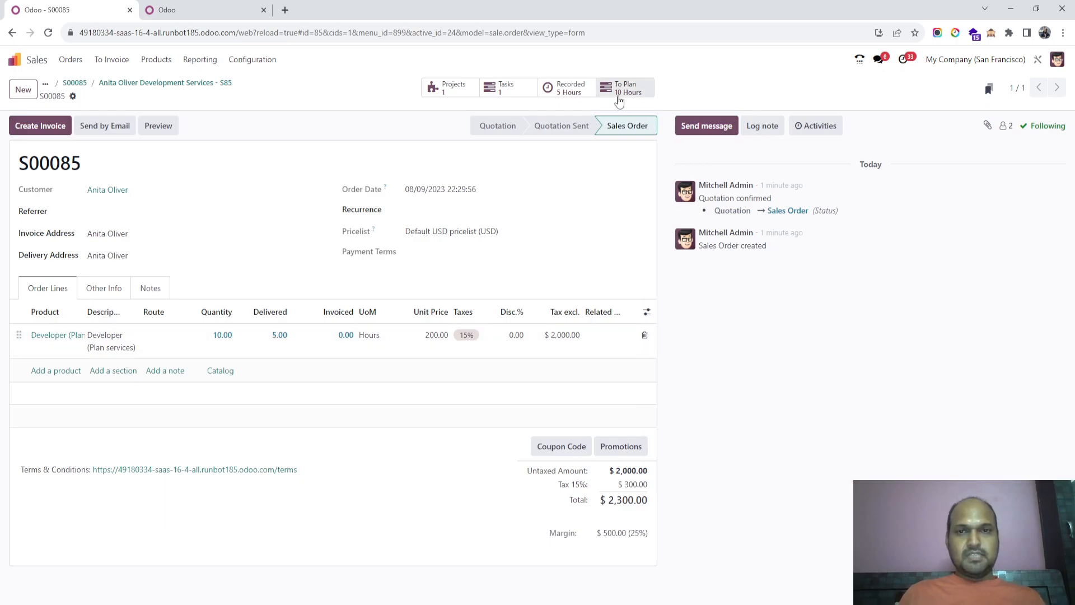
mouse_move(332, 336)
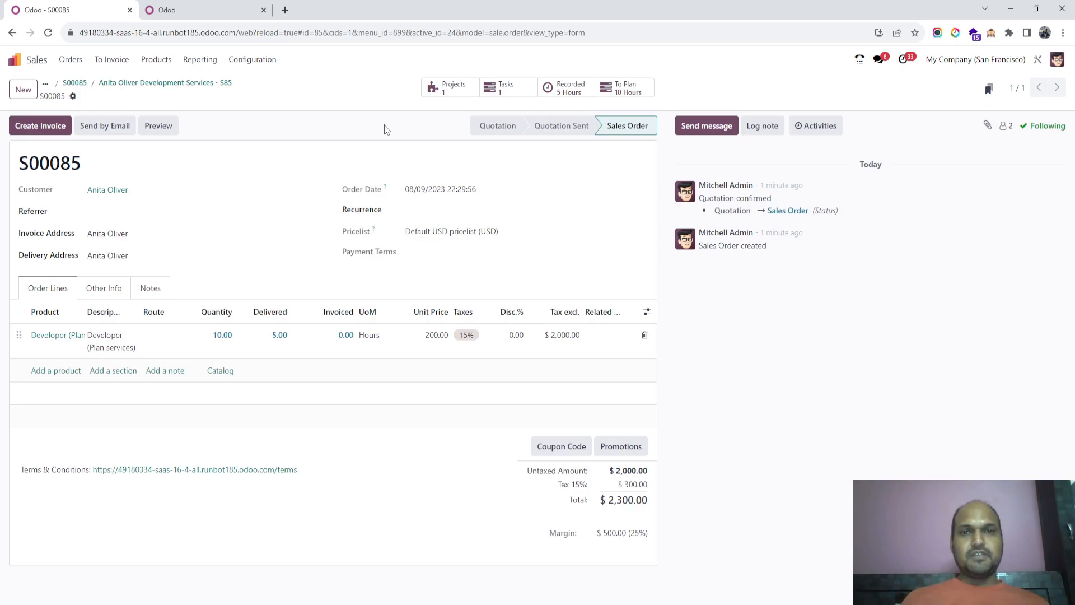
left_click(199, 9)
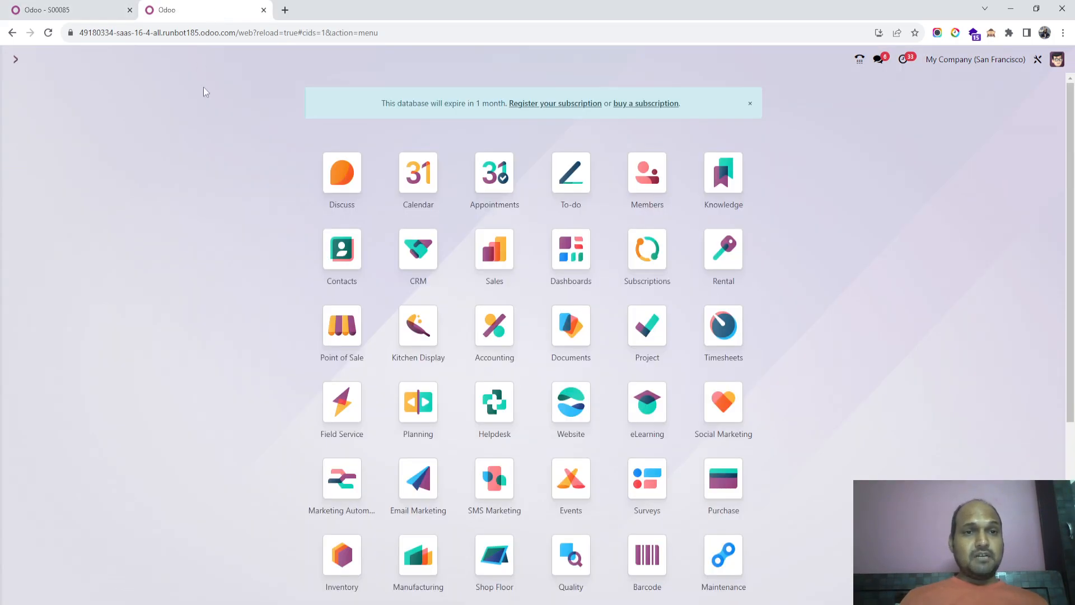
- Create billable project 'Interior design for Company ABC' with customer ABC Company
left_click(646, 326)
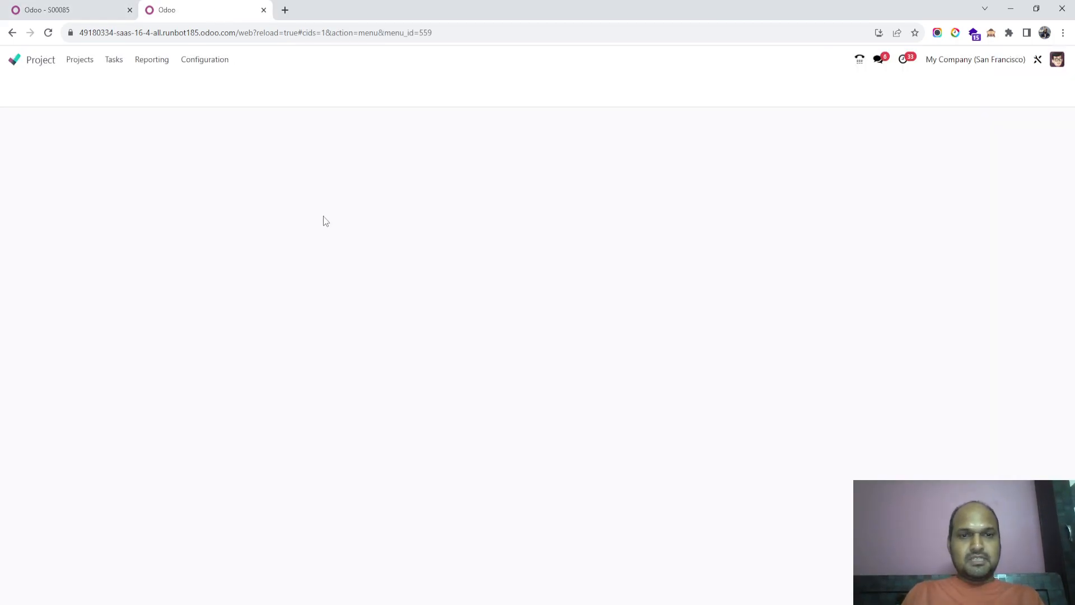
left_click(80, 59)
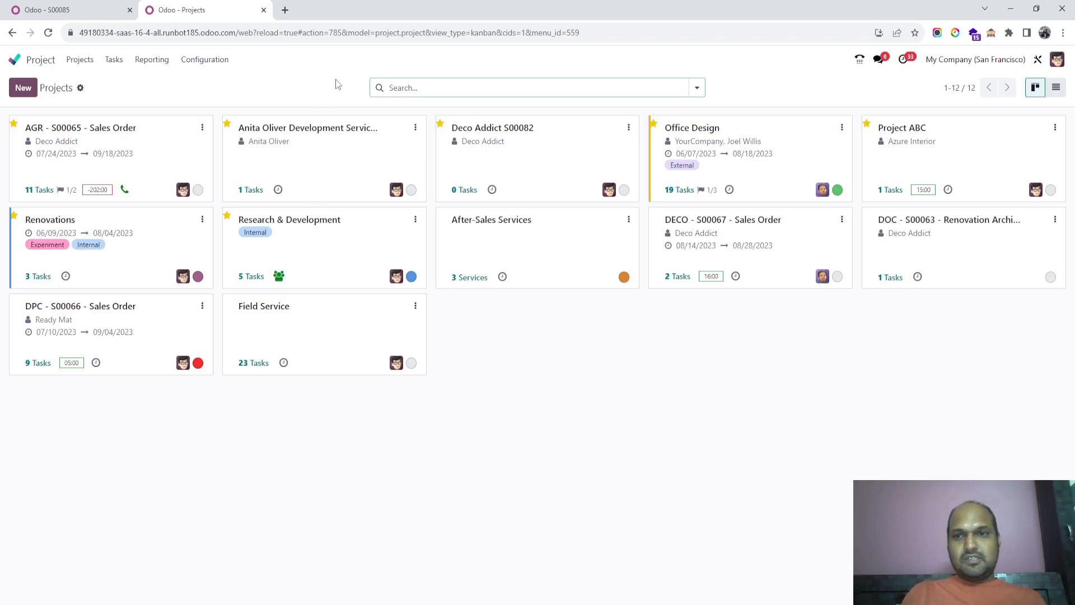
left_click(22, 88)
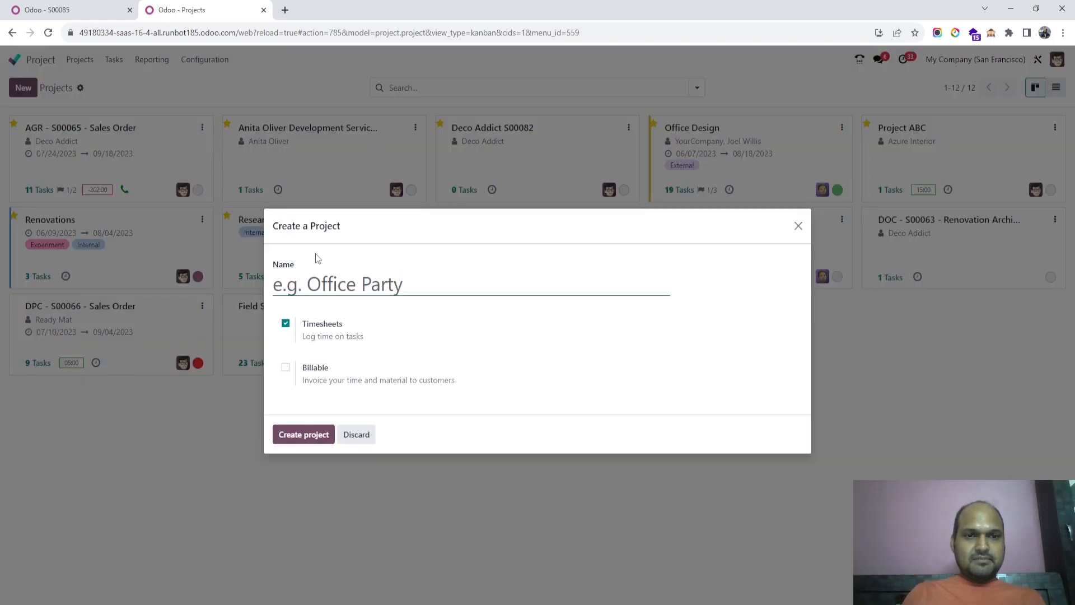
type("Interi")
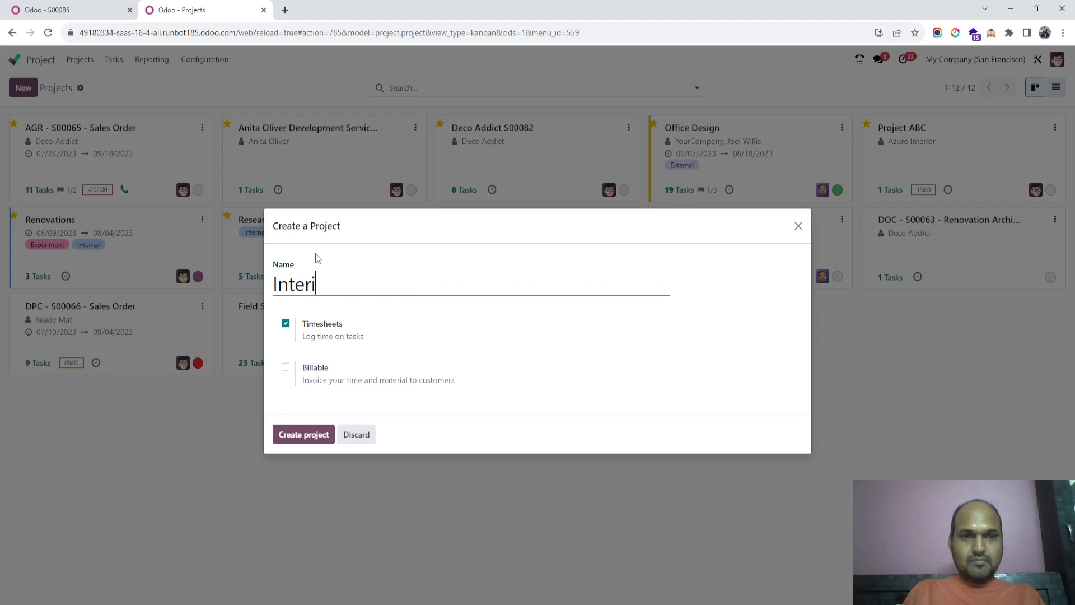
type("or design for")
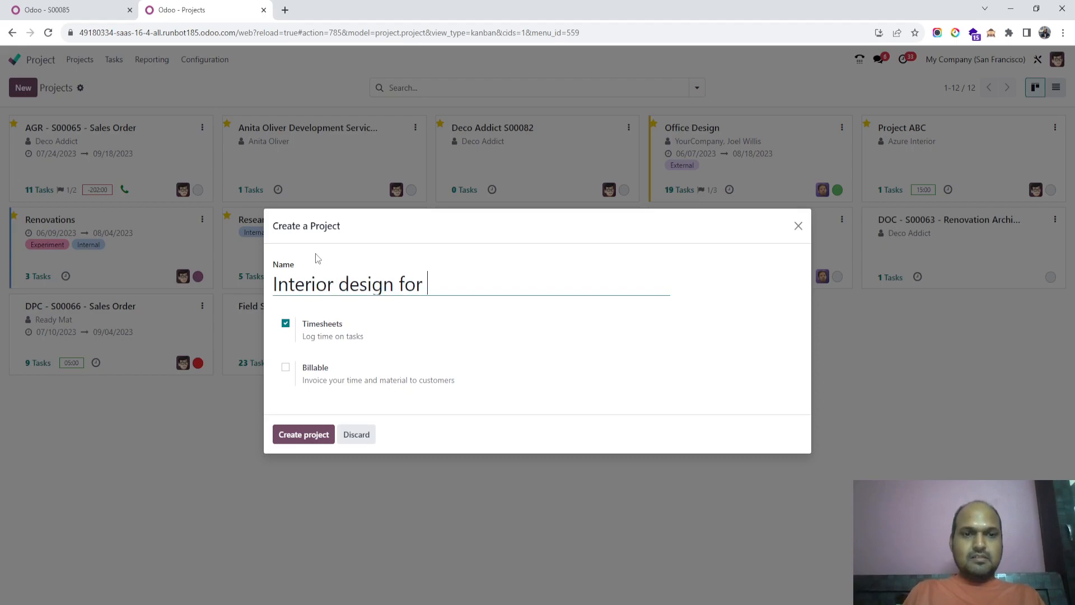
type("Company A")
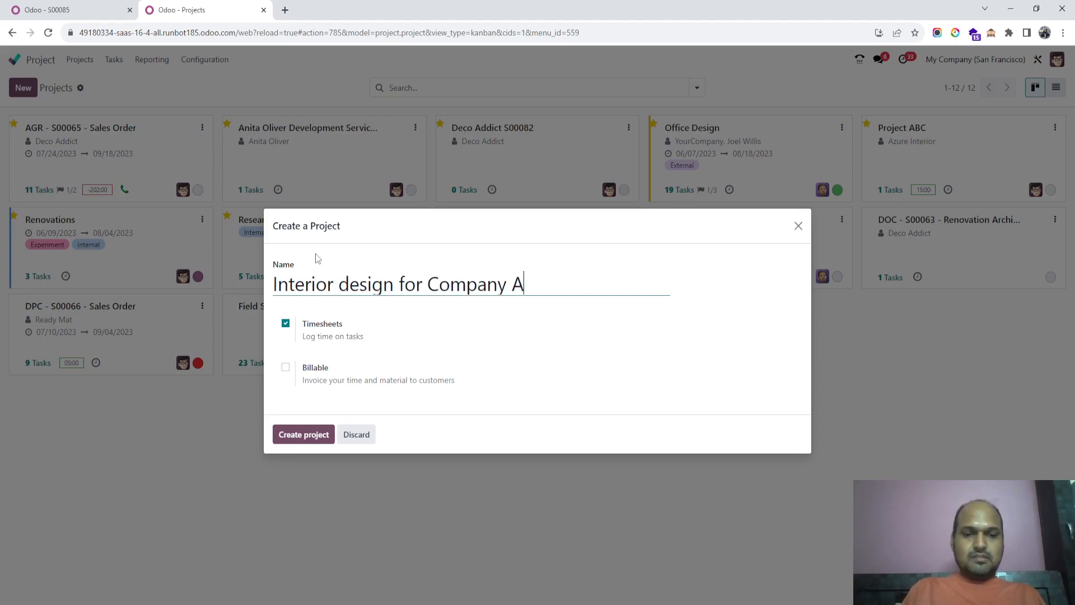
type("BC")
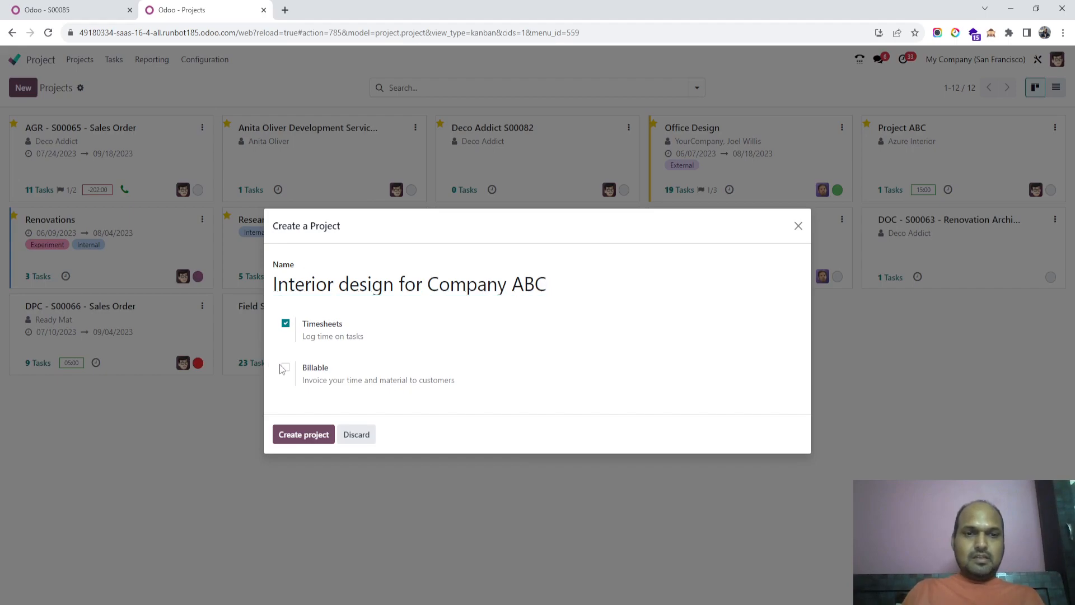
left_click(285, 368)
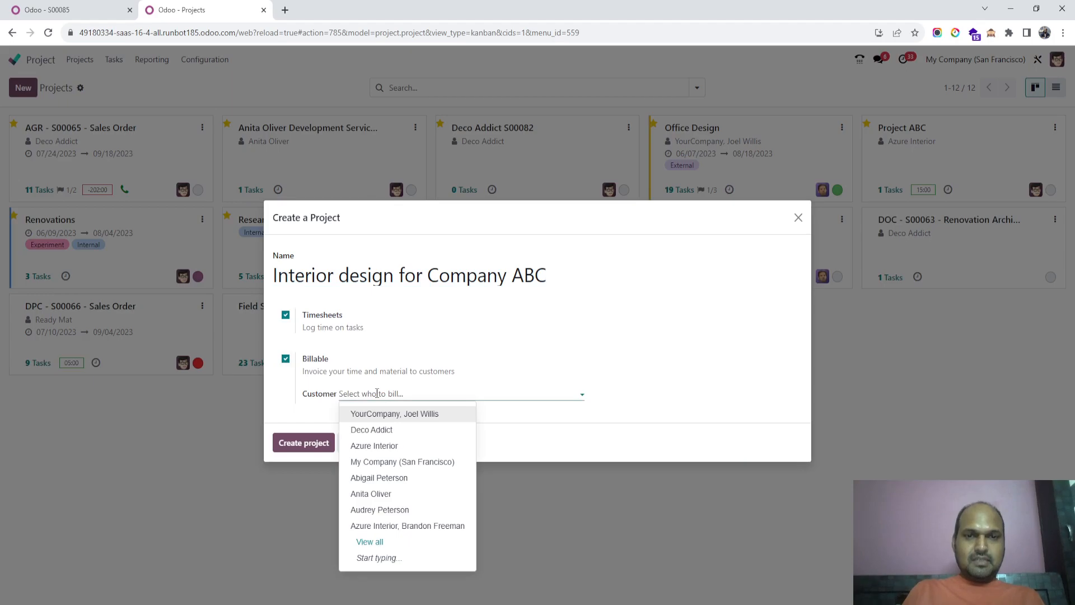
type("ABC Company")
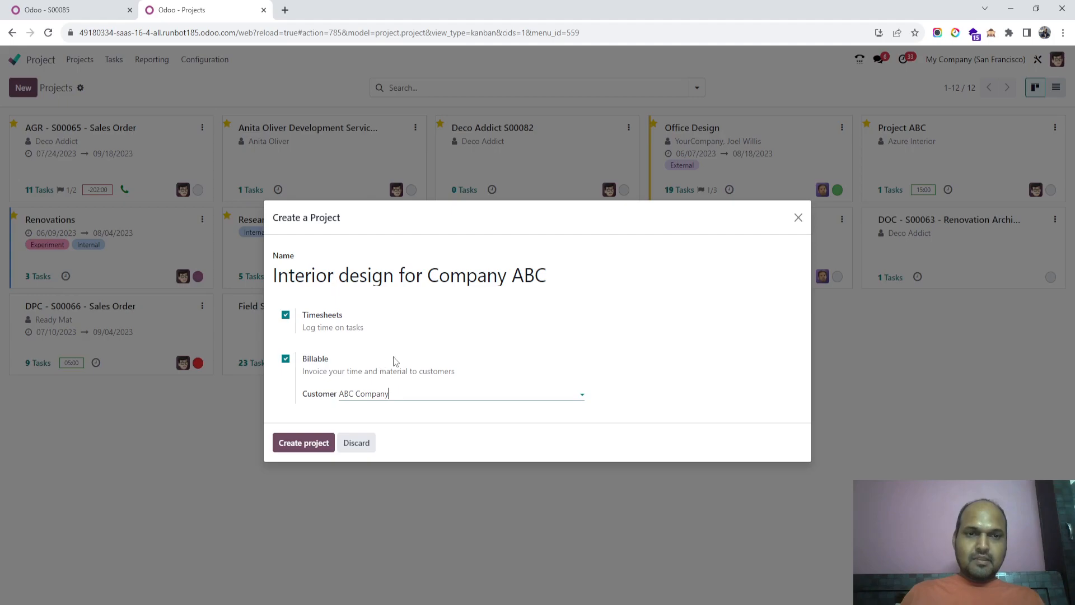
mouse_move(303, 442)
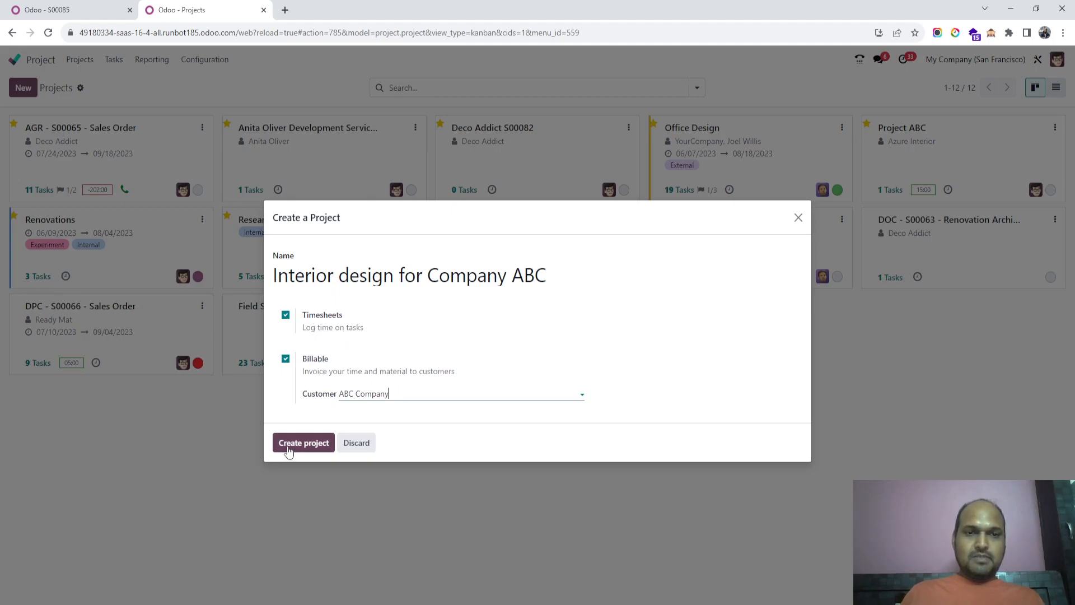
left_click(303, 443)
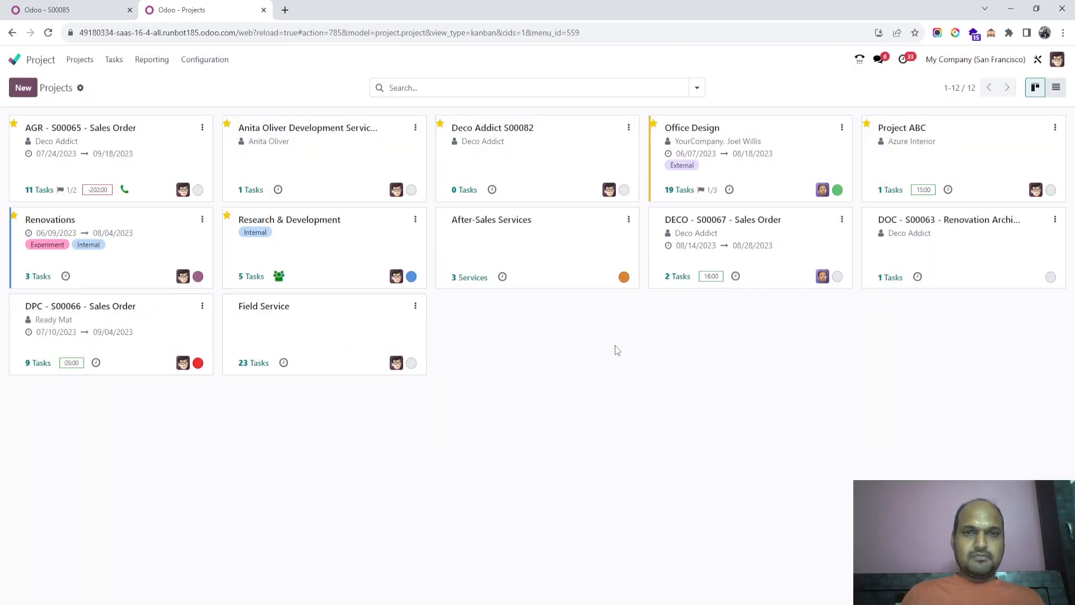
- Open the Interior design for Company ABC project, browse its Settings, then open Tasks
left_click(902, 127)
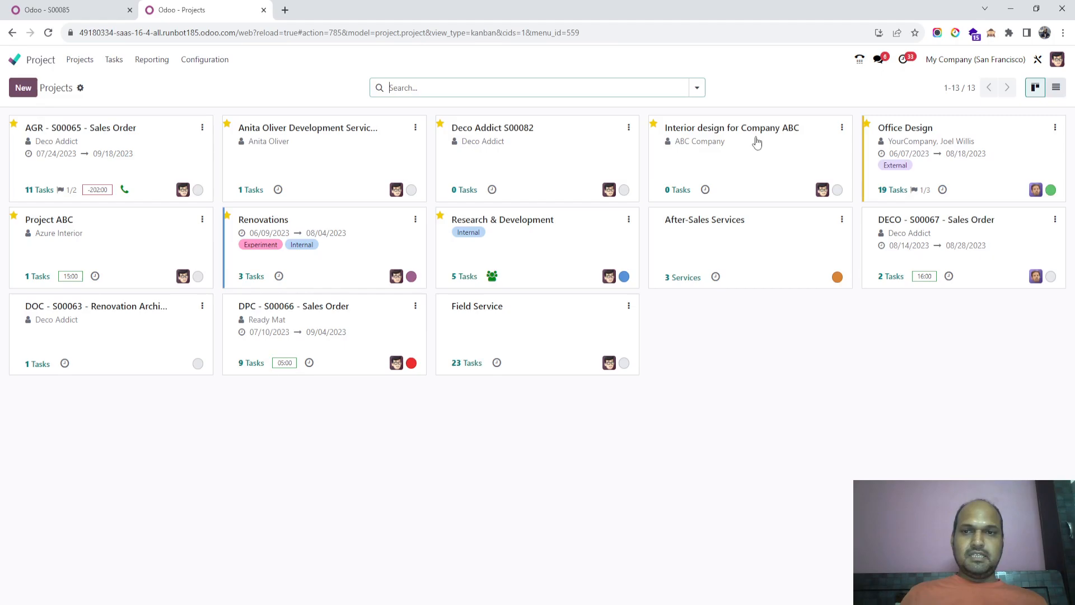
left_click(841, 127)
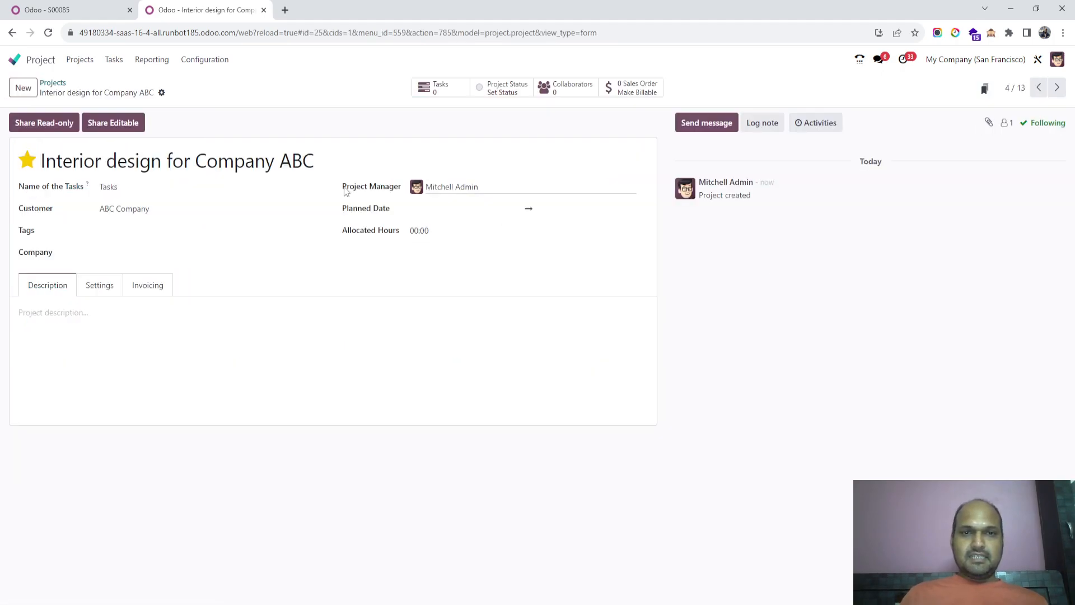
mouse_move(269, 381)
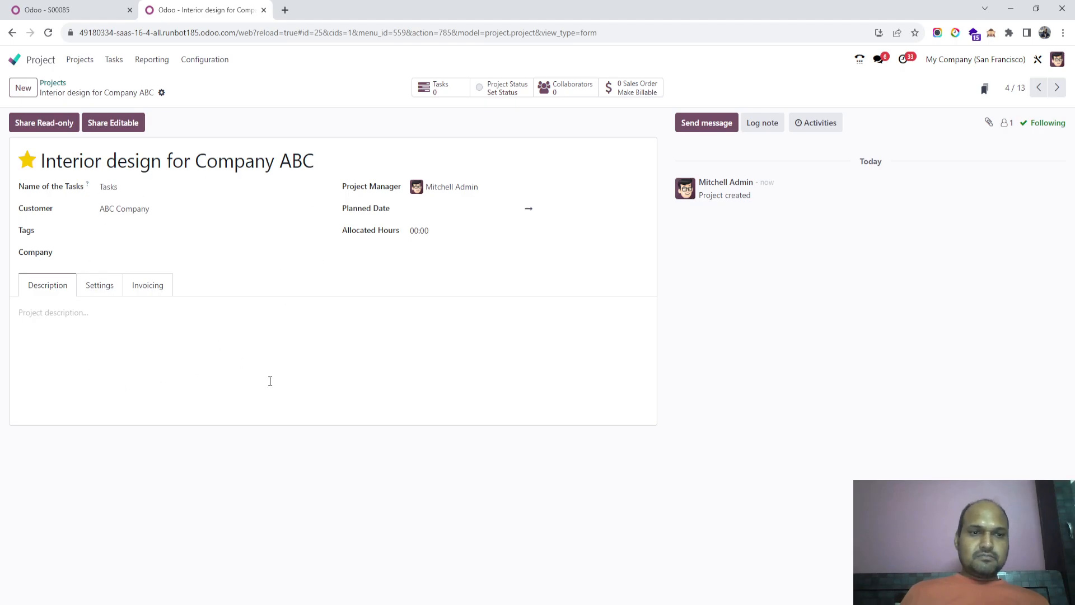
scroll("down", 3)
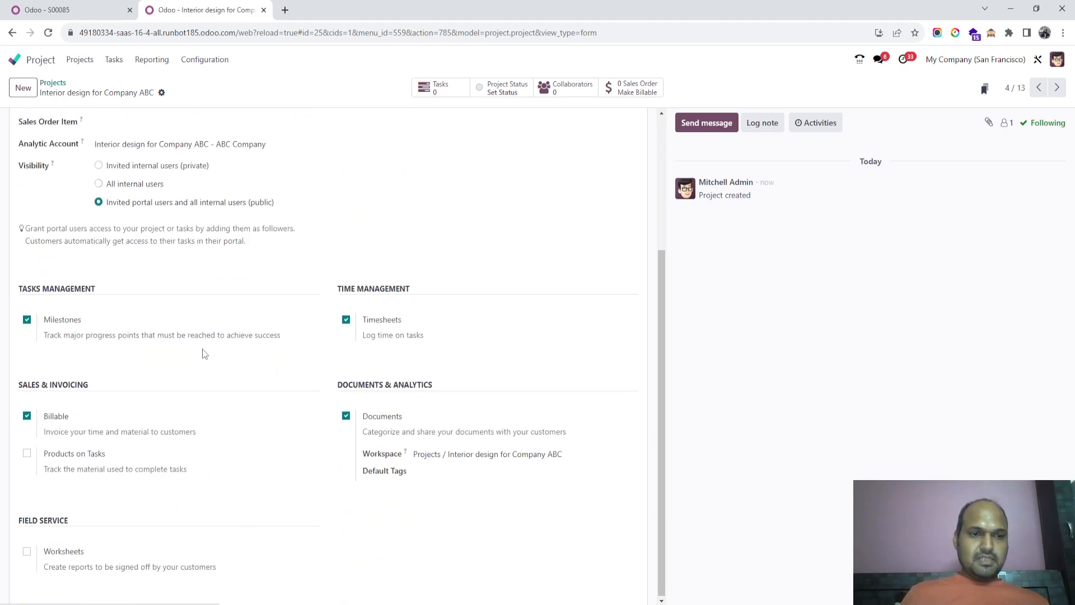
scroll("up", 3)
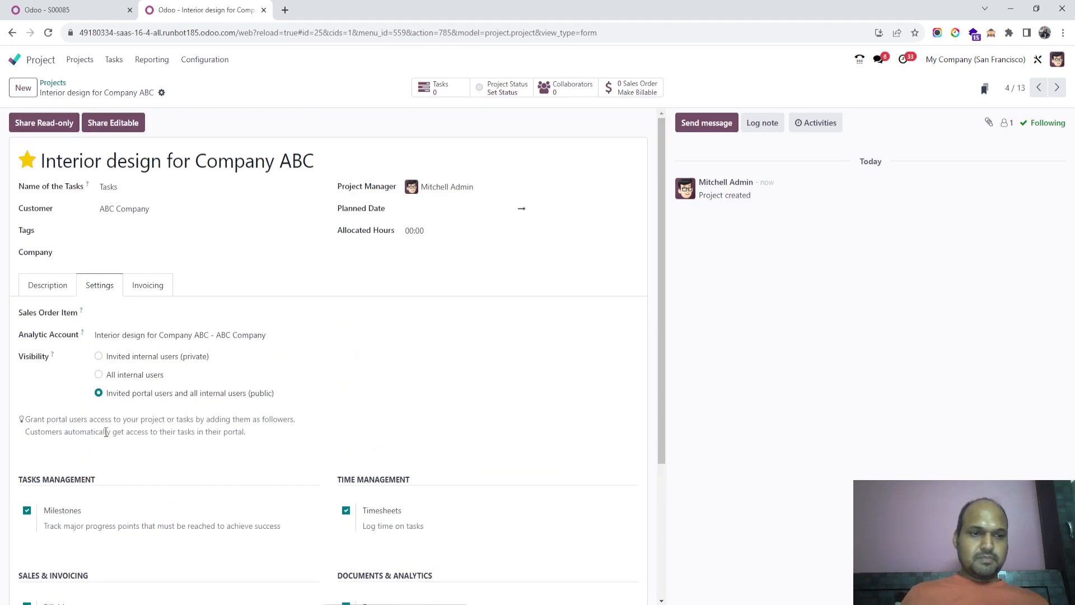
left_click(46, 285)
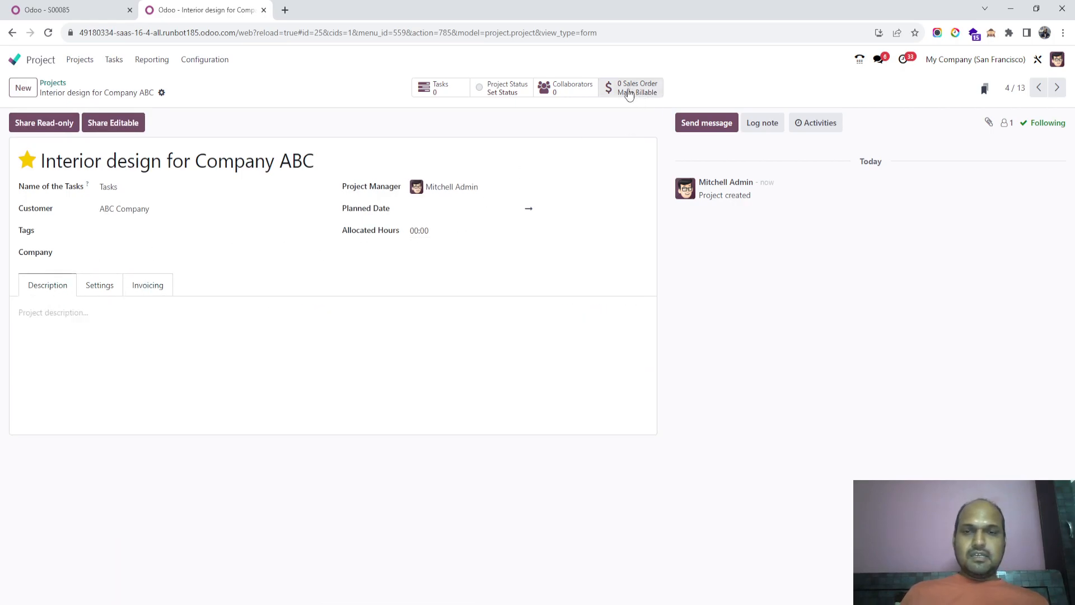
mouse_move(632, 96)
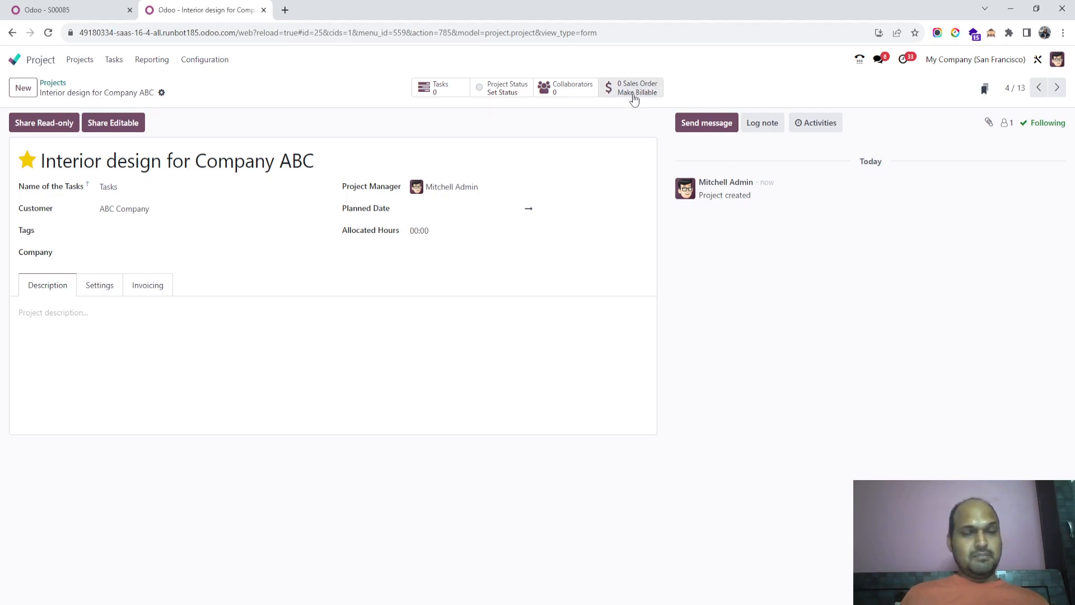
mouse_move(340, 227)
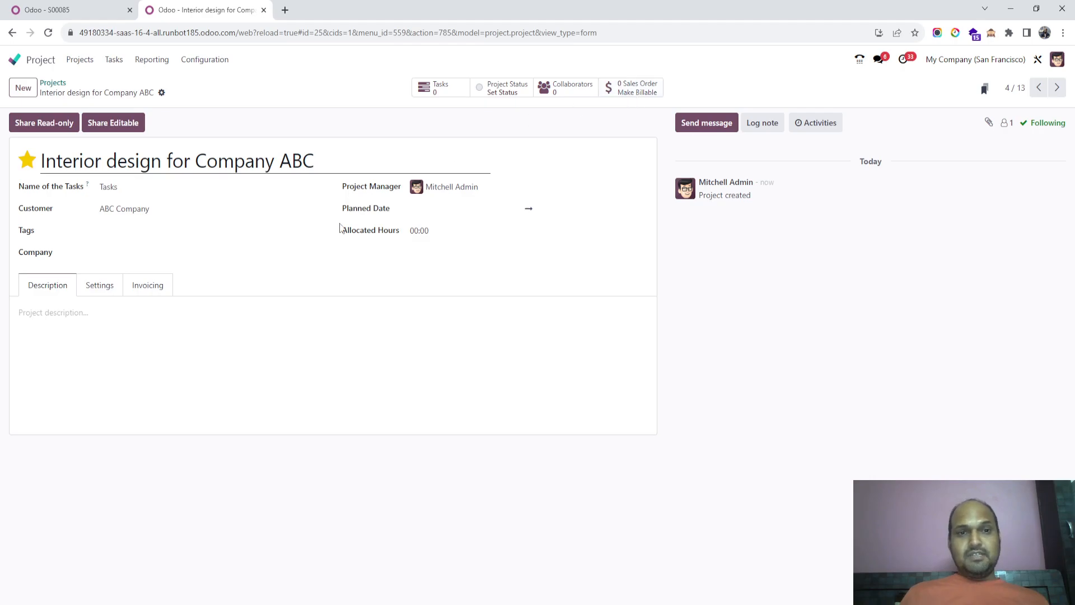
left_click(100, 284)
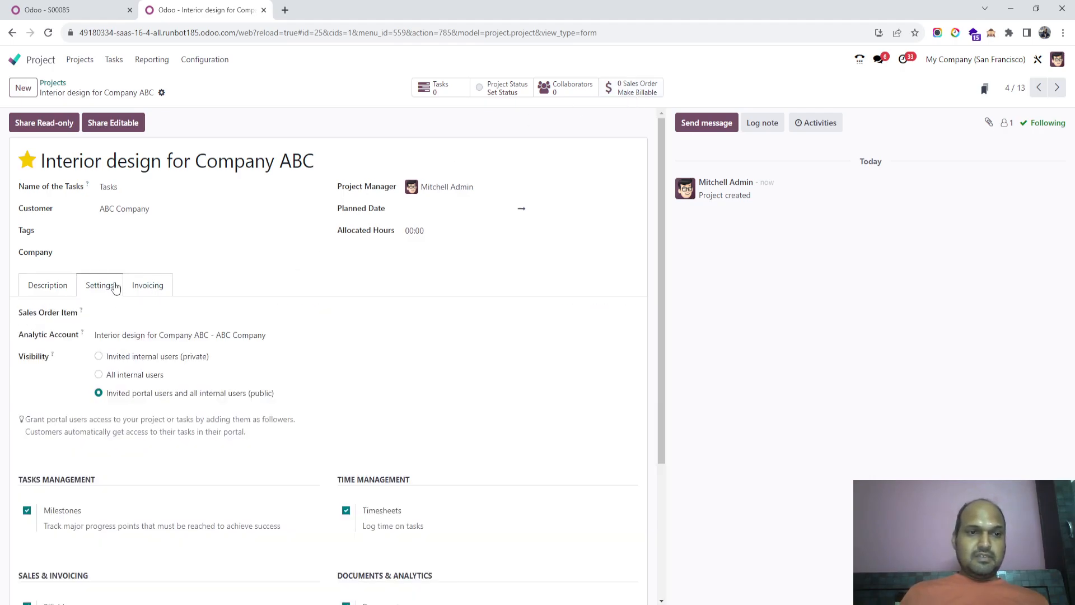
left_click(46, 285)
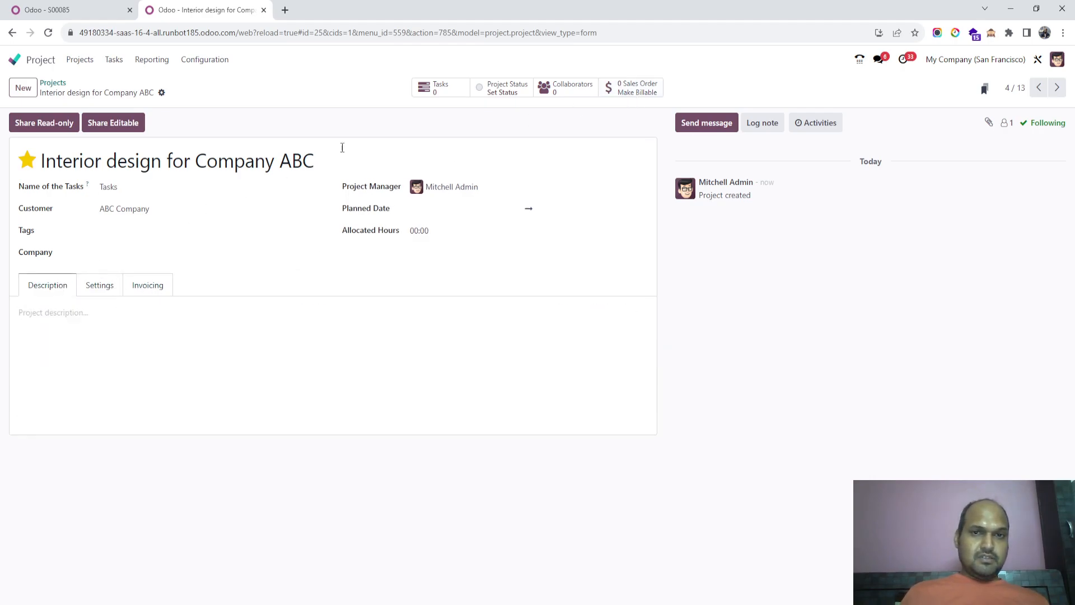
left_click(440, 88)
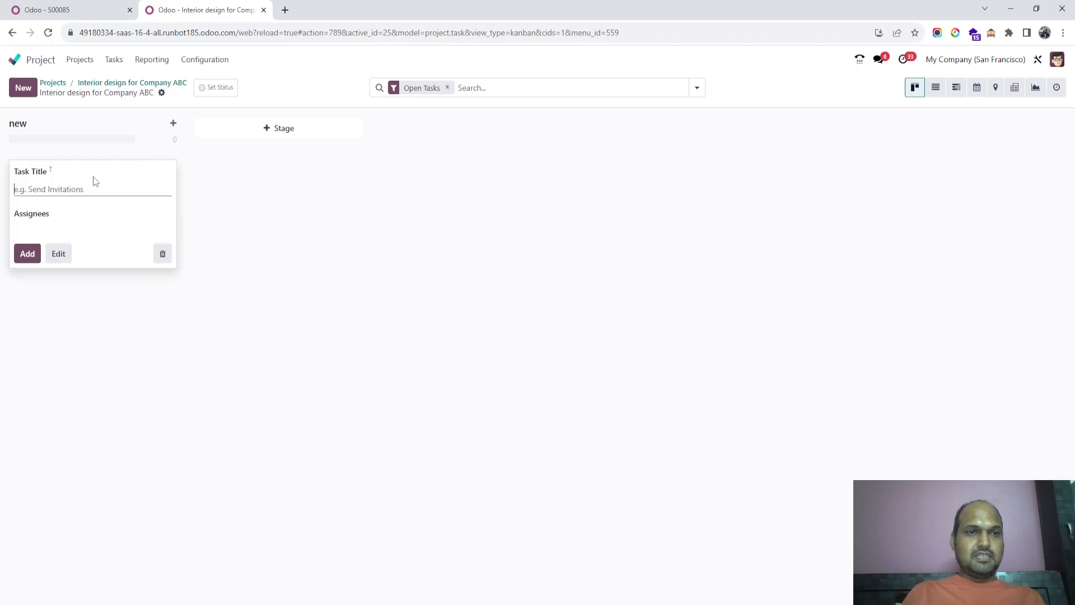
- Abandon the 'tas' quick-create card and open task 1's full form
type("tas")
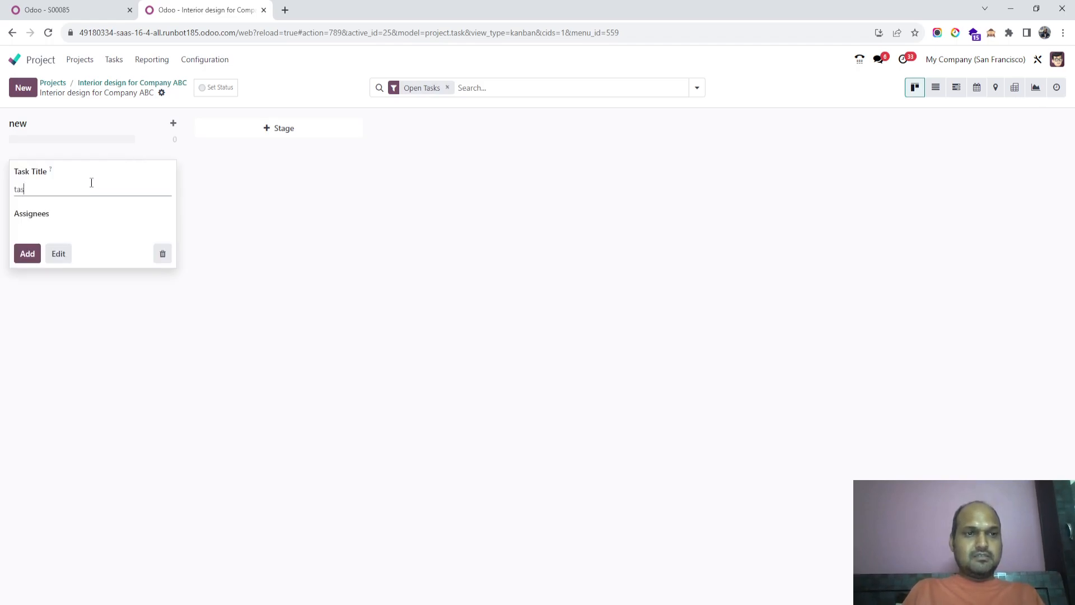
left_click(27, 254)
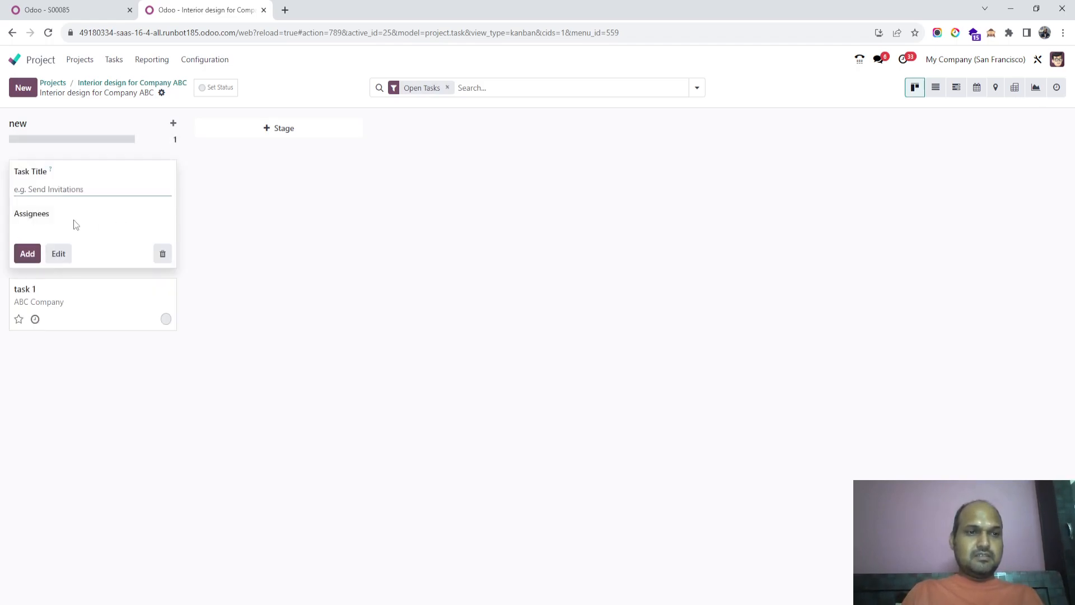
left_click(27, 254)
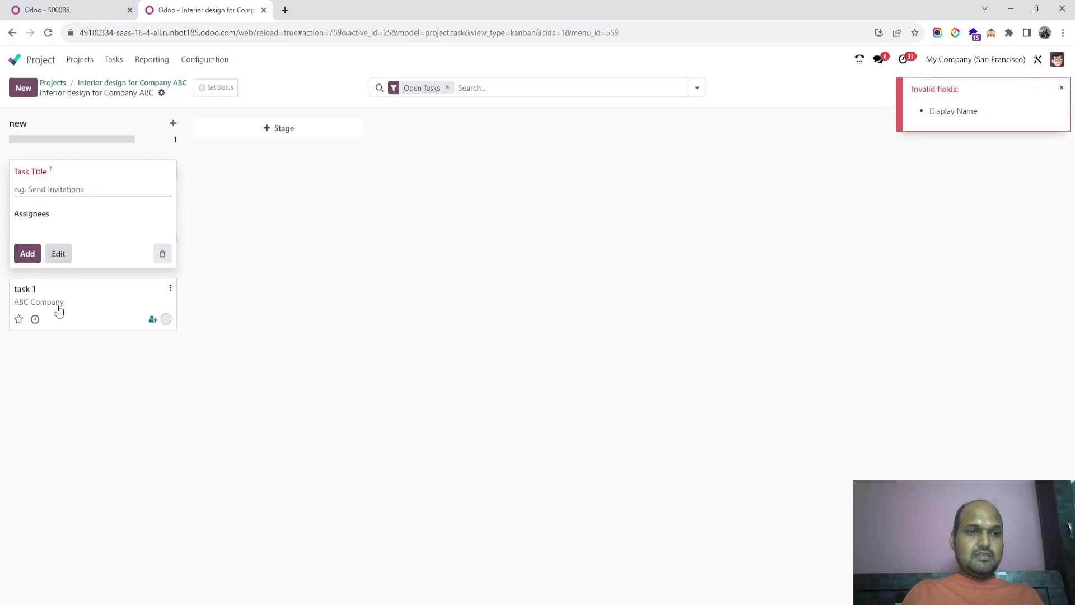
left_click(25, 289)
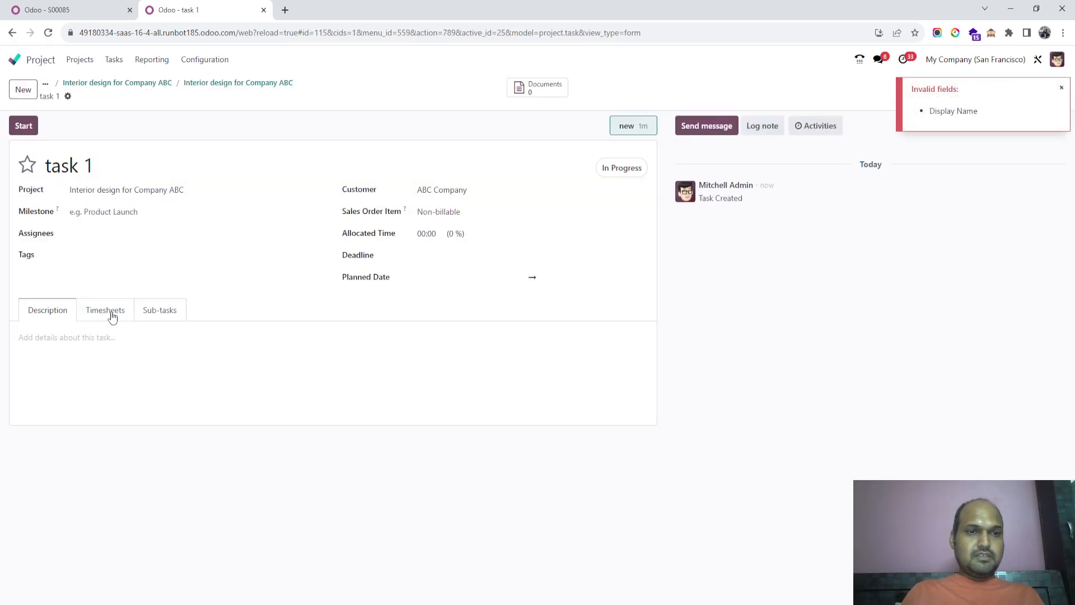
- Log a 10:00-hour timesheet line on task 1, then navigate back to the project form
left_click(105, 309)
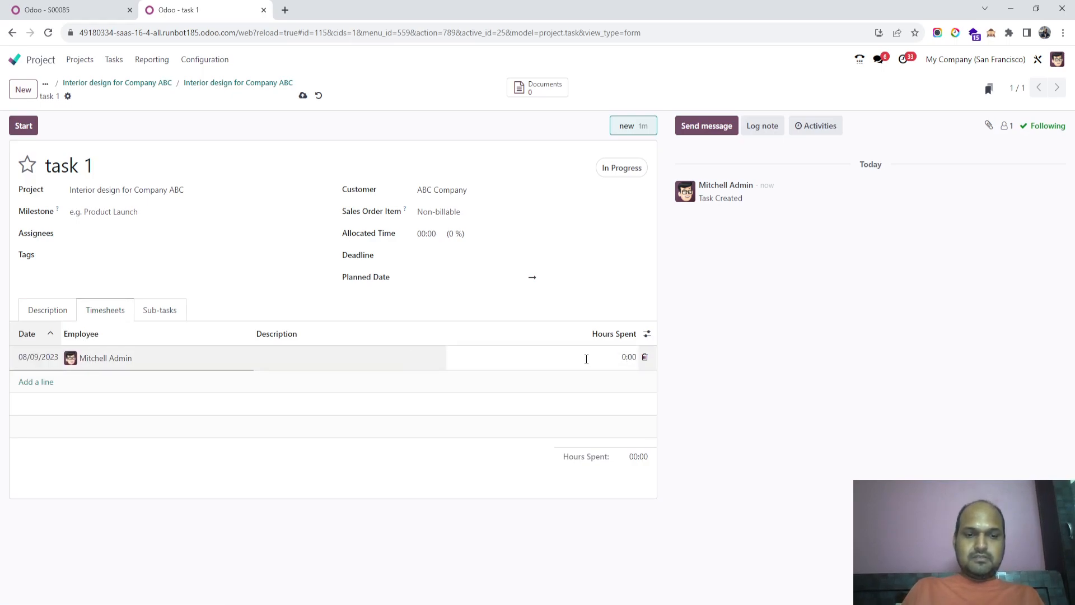
type("10:00")
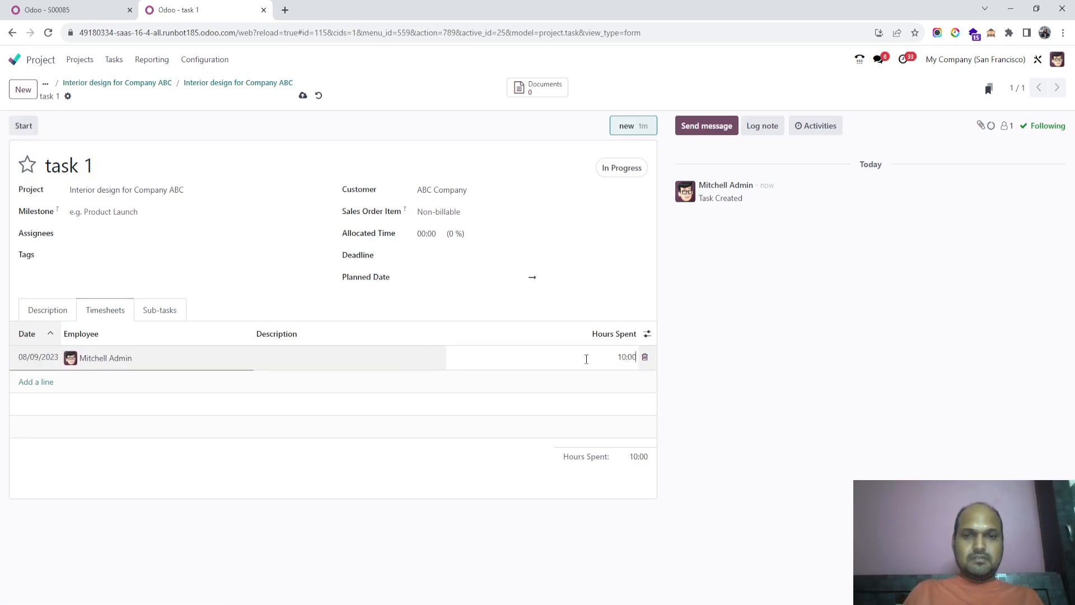
left_click(35, 382)
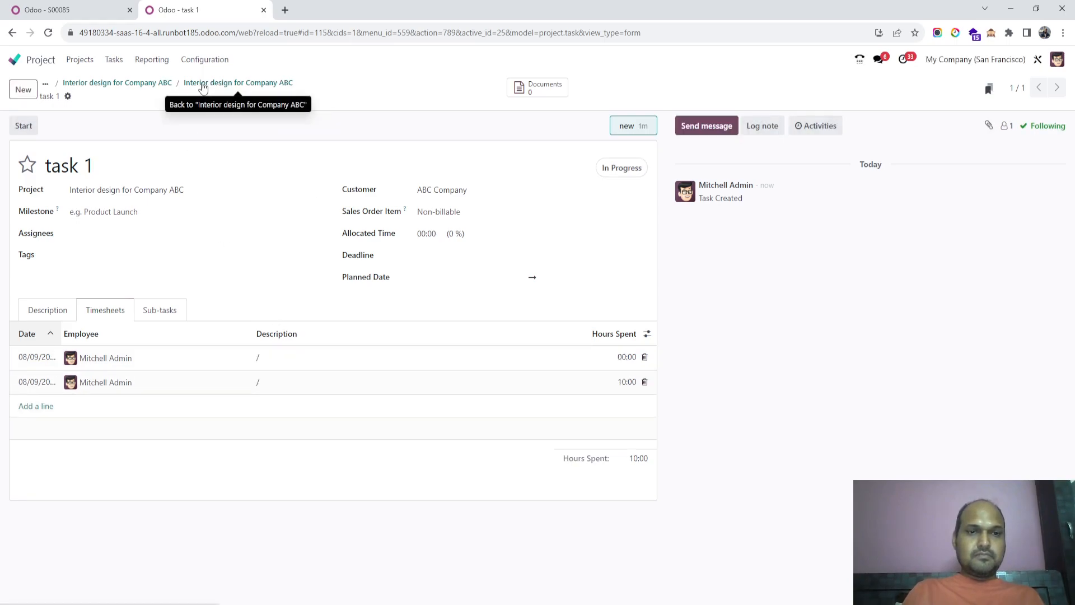
left_click(238, 82)
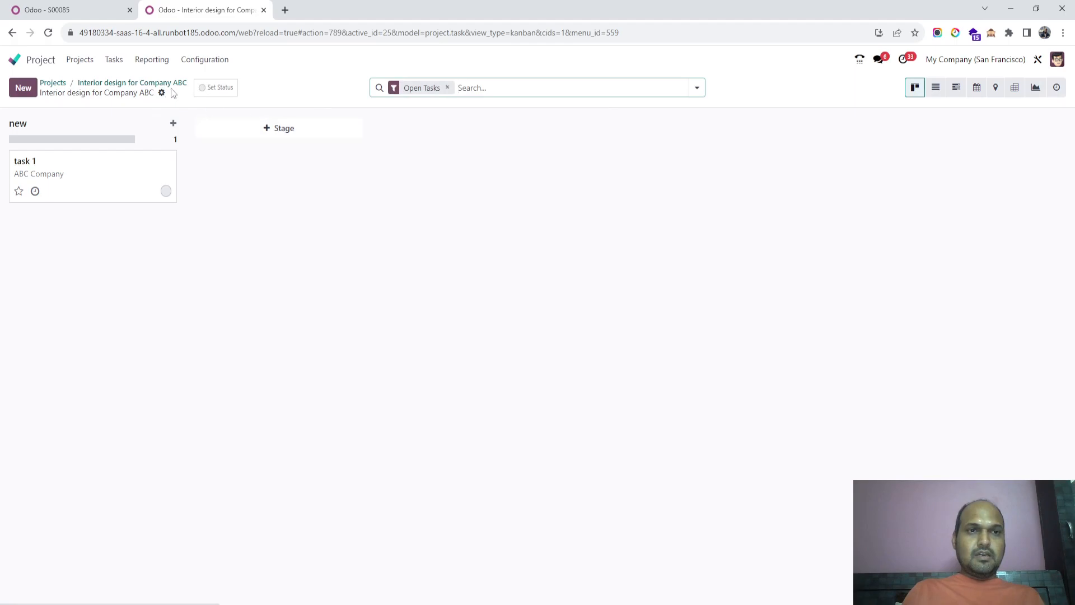
left_click(132, 83)
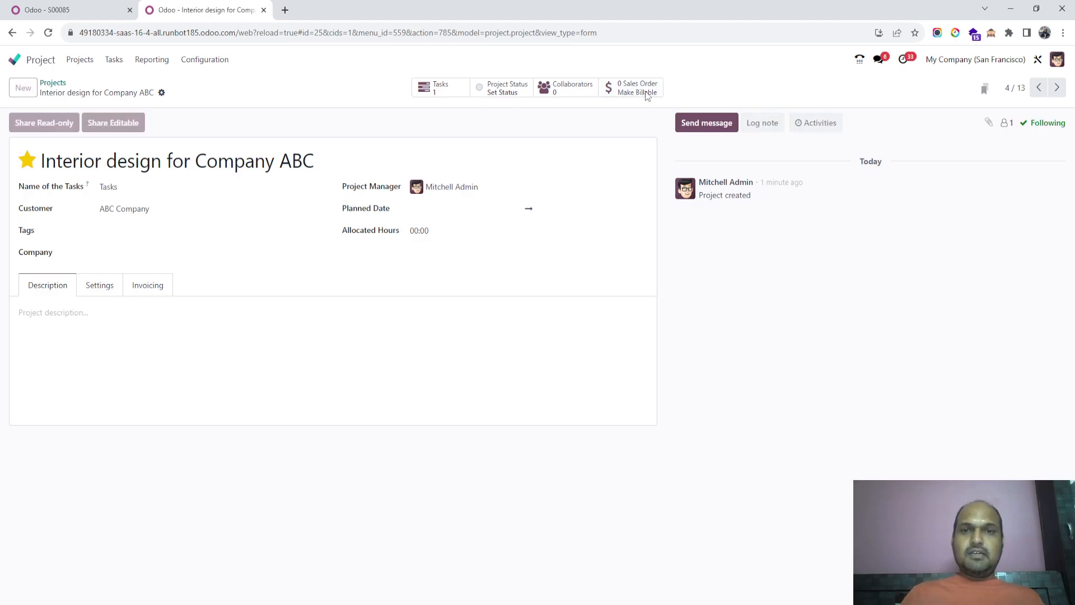
- Make the project billable with 50 hours of Developer (Plan services), save and confirm S00086
left_click(636, 88)
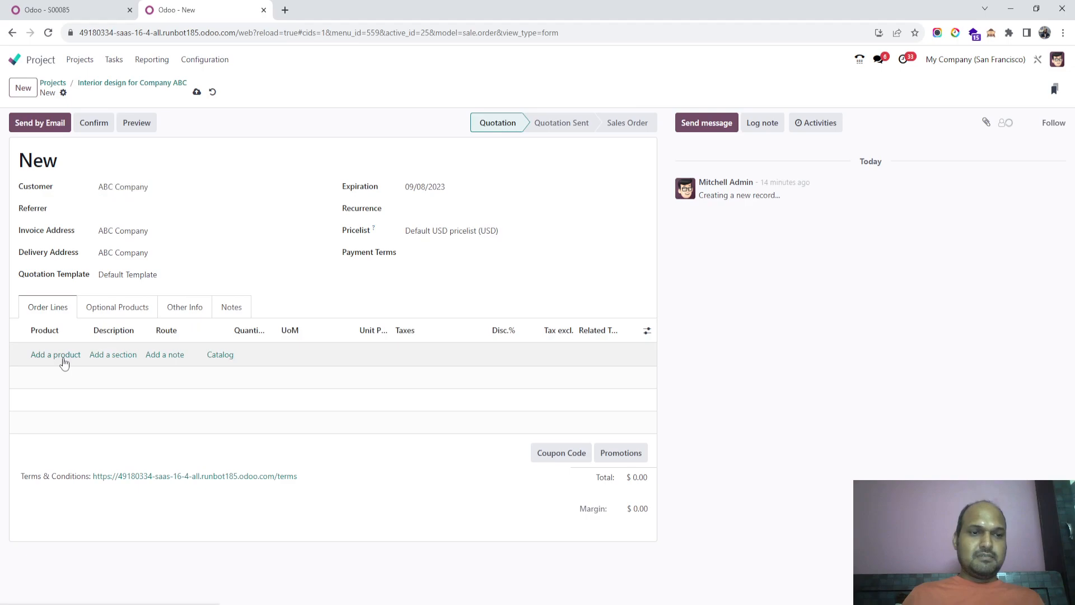
type("deve")
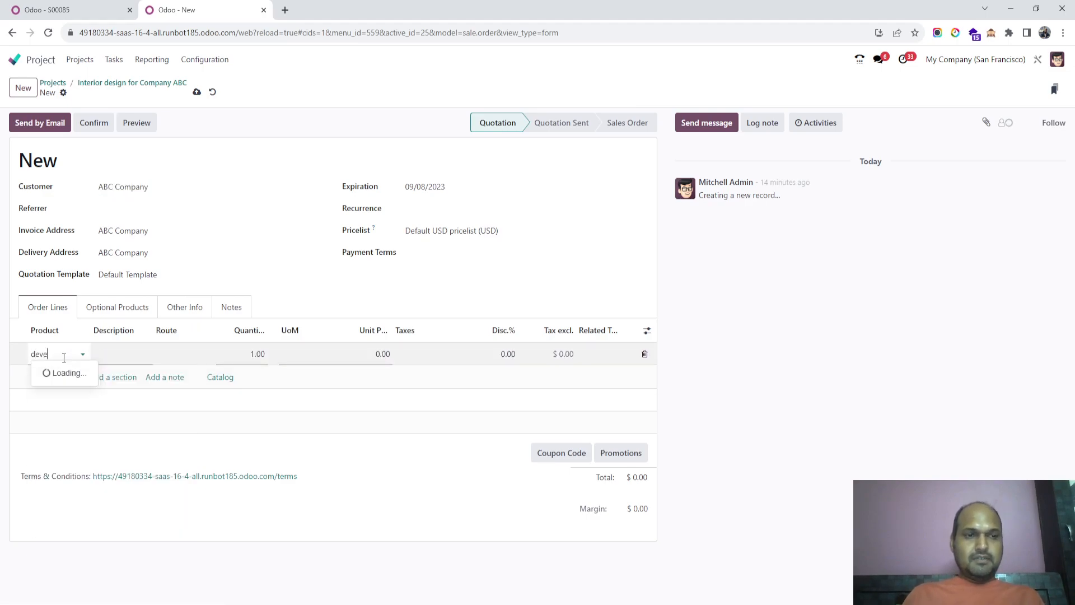
left_click(58, 373)
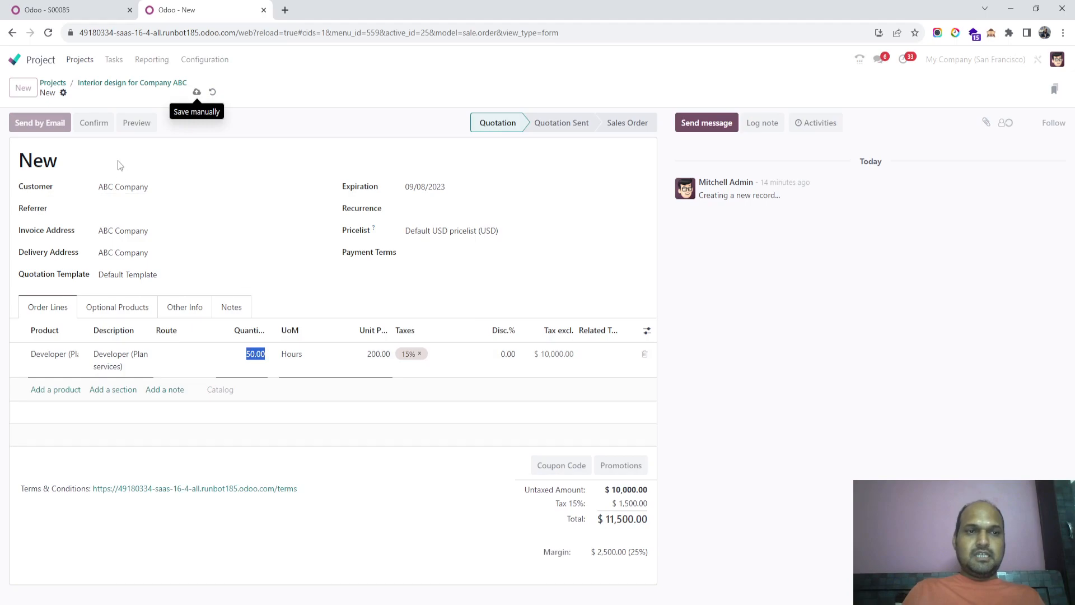
left_click(196, 92)
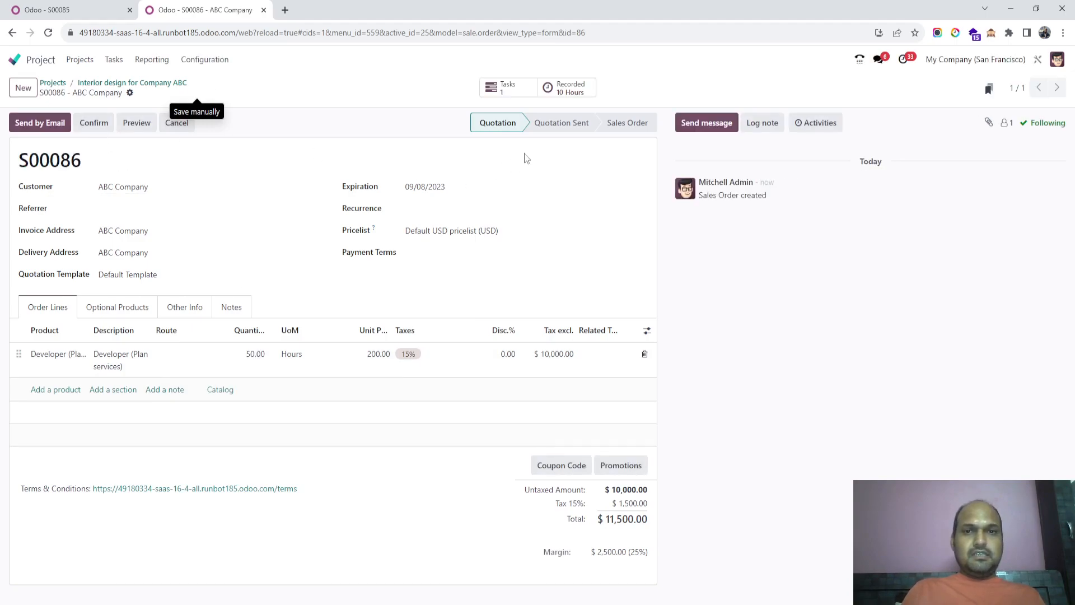
mouse_move(269, 174)
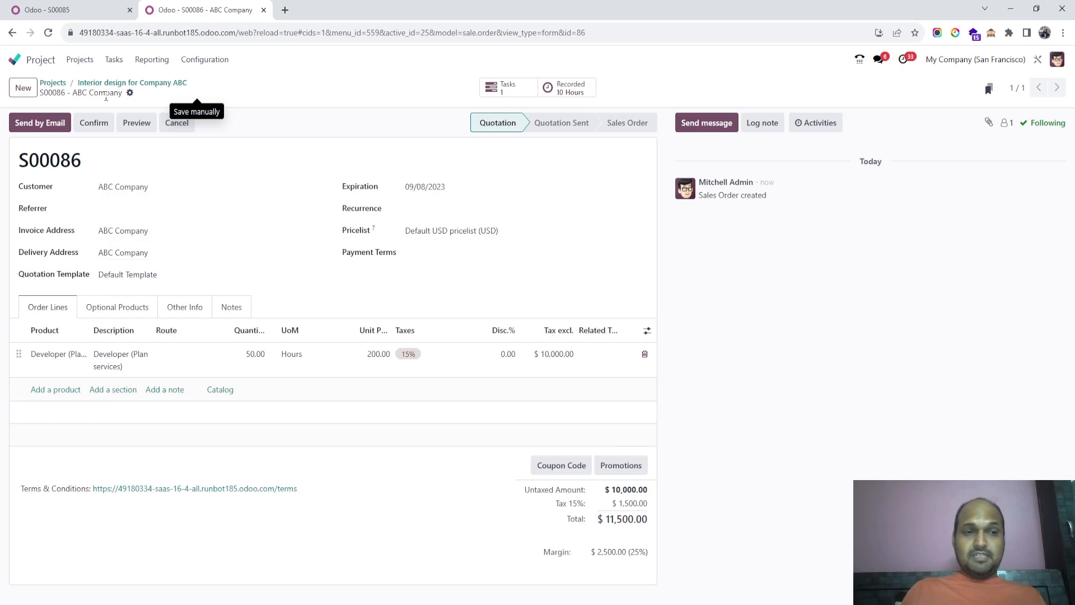
left_click(93, 123)
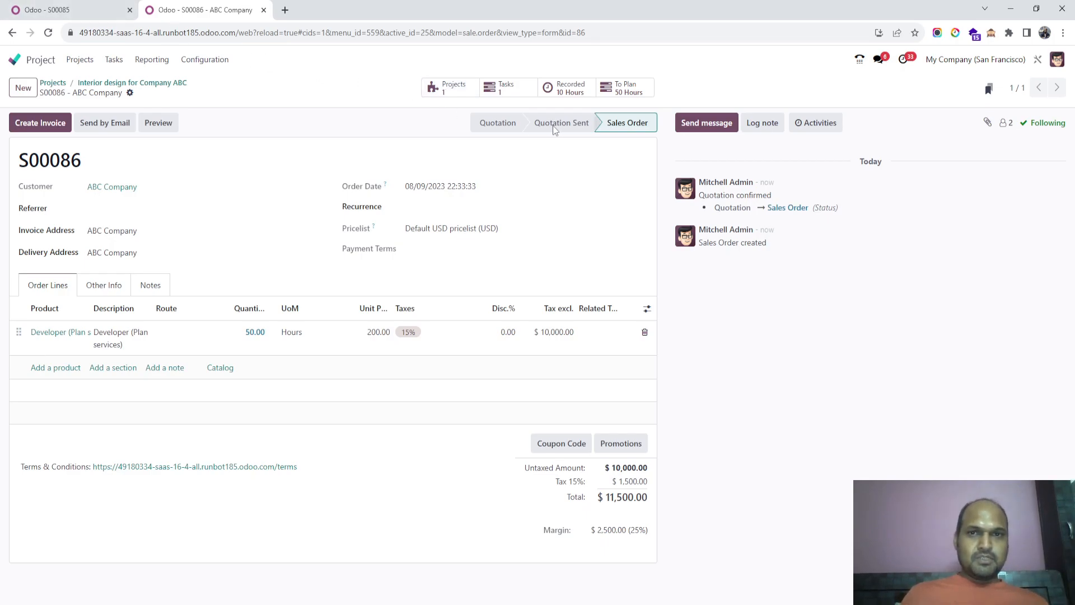
- Add the Invoiced and Delivered optional columns to S00086's order lines
left_click(645, 308)
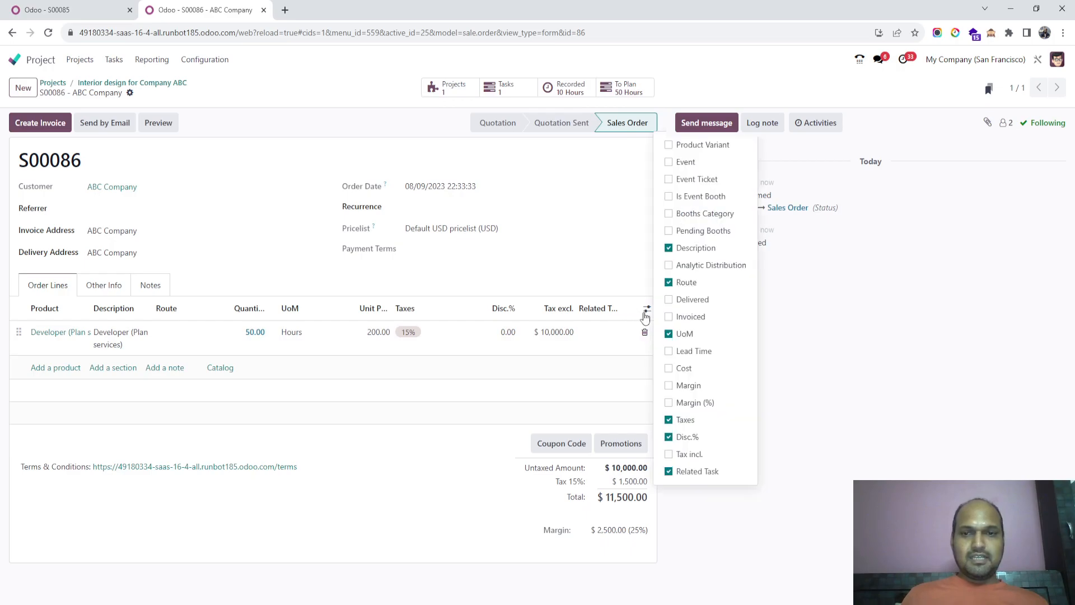
left_click(691, 316)
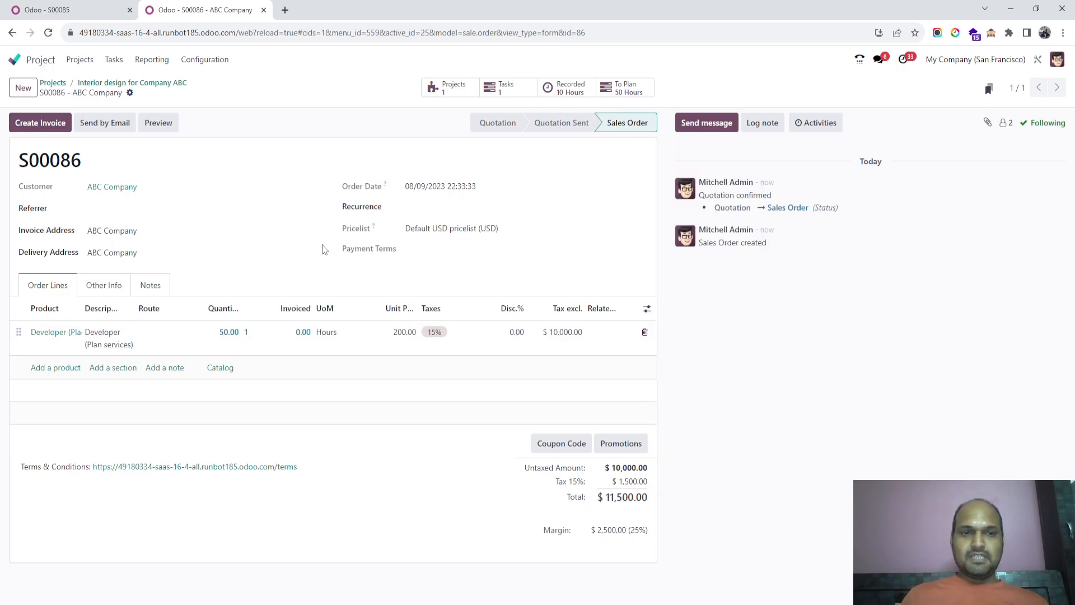
mouse_move(669, 349)
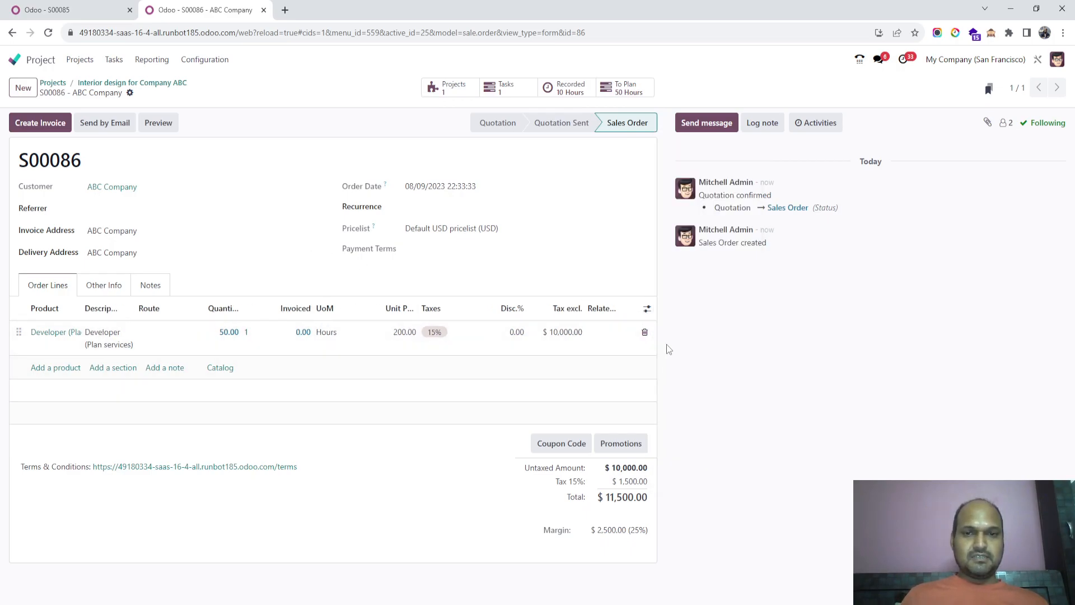
left_click(647, 308)
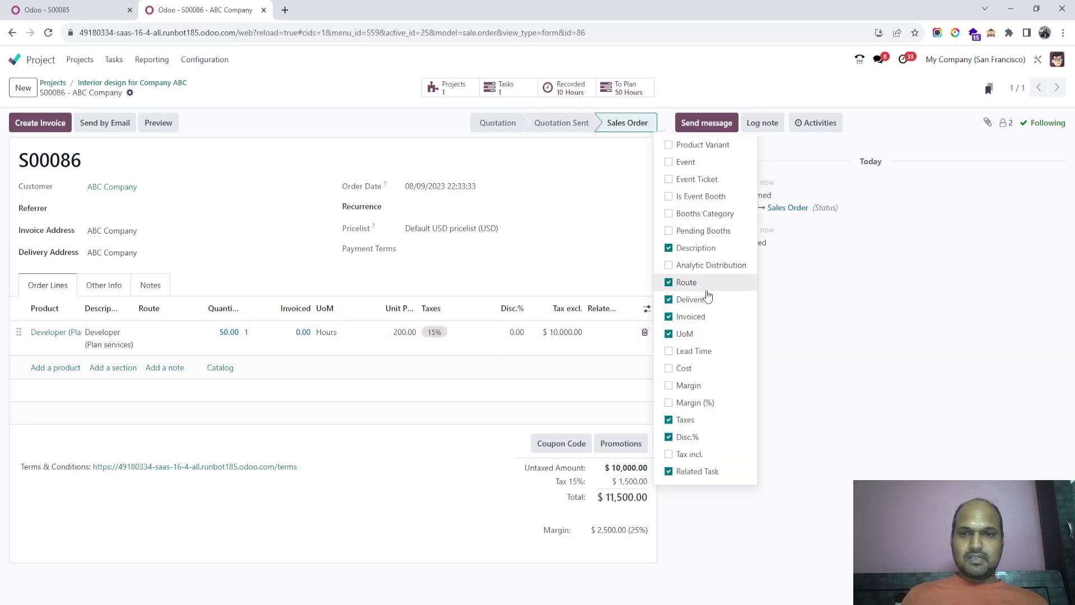
left_click(290, 272)
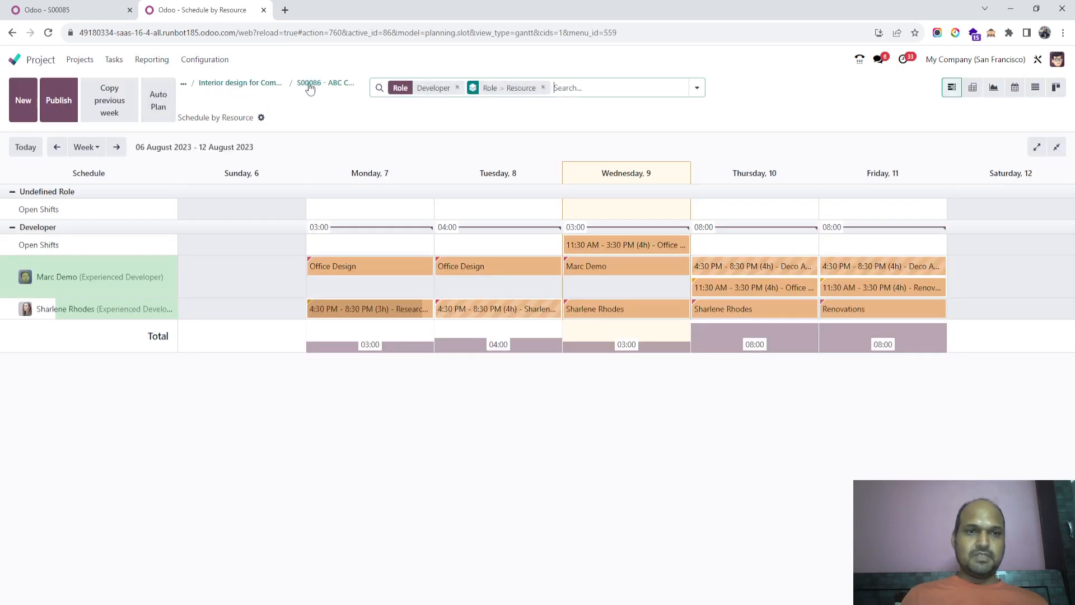
- Go back through the project to sales order S00086, now showing 10.00 hours delivered
left_click(325, 82)
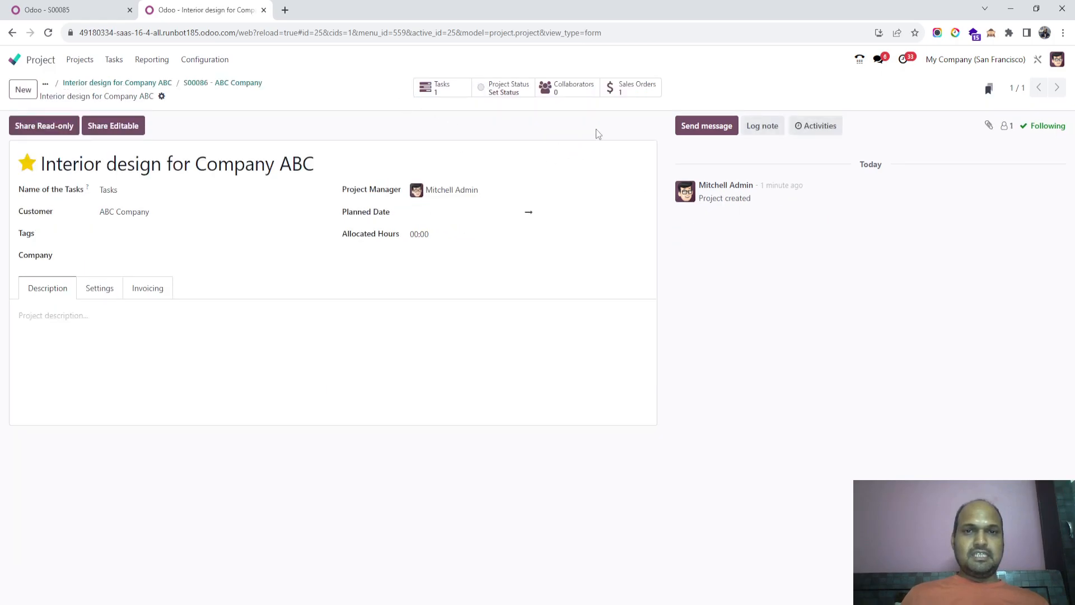
mouse_move(621, 88)
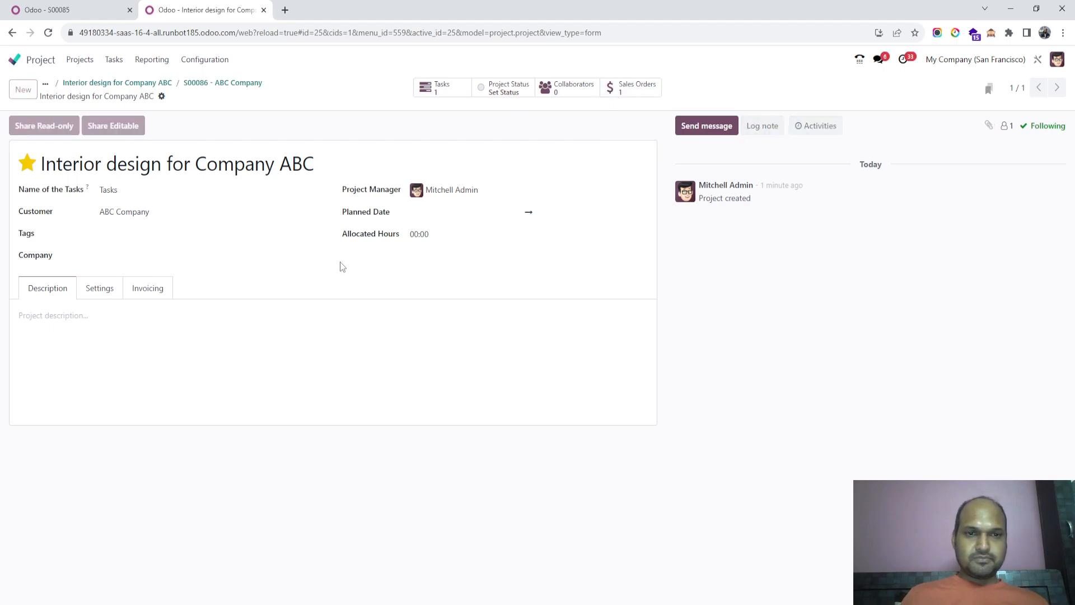
left_click(223, 82)
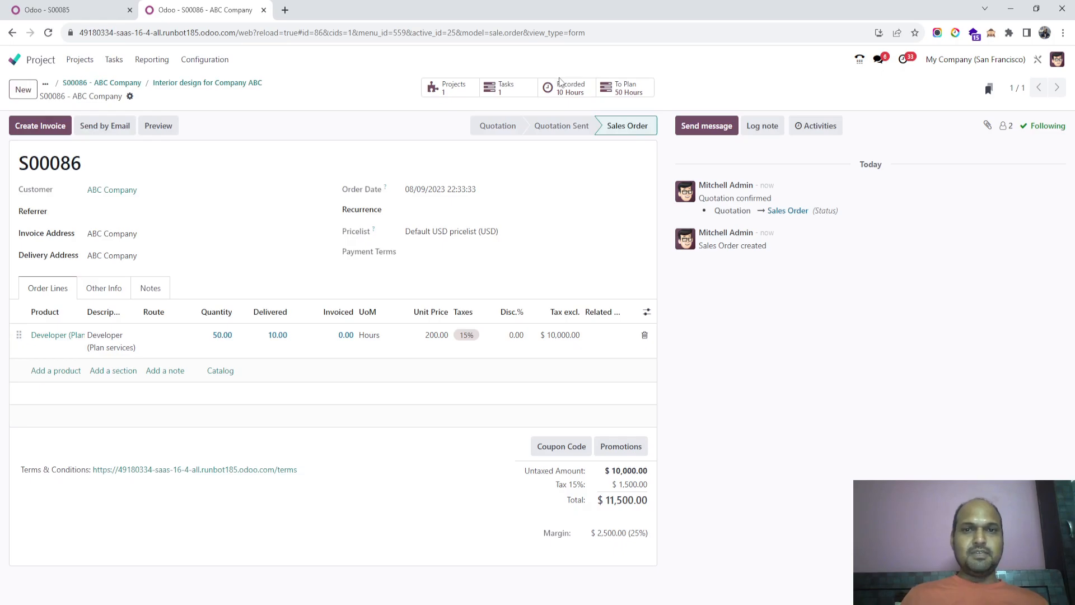
mouse_move(36, 130)
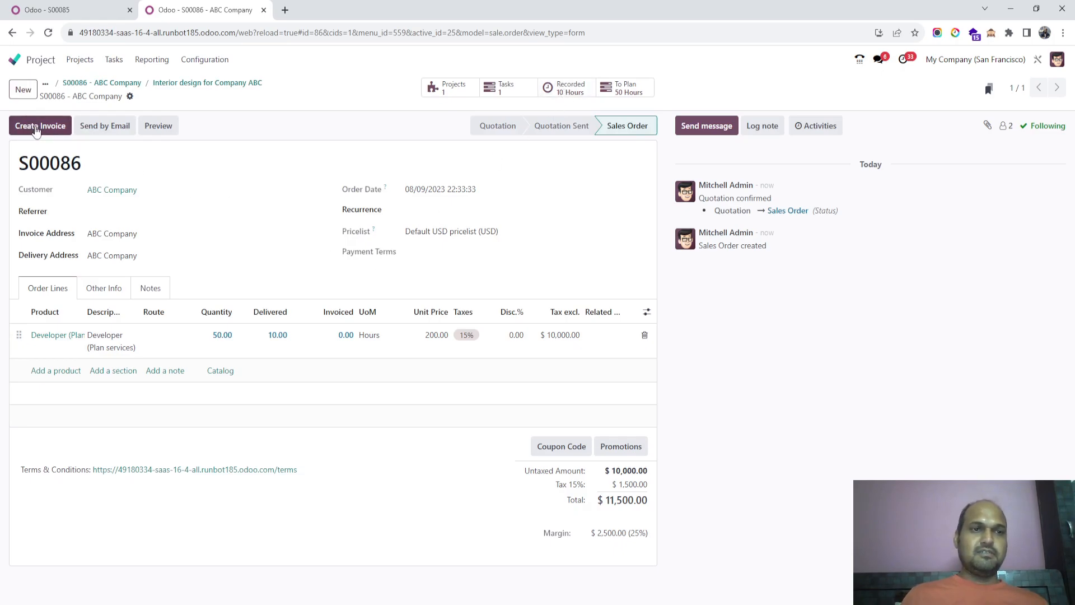